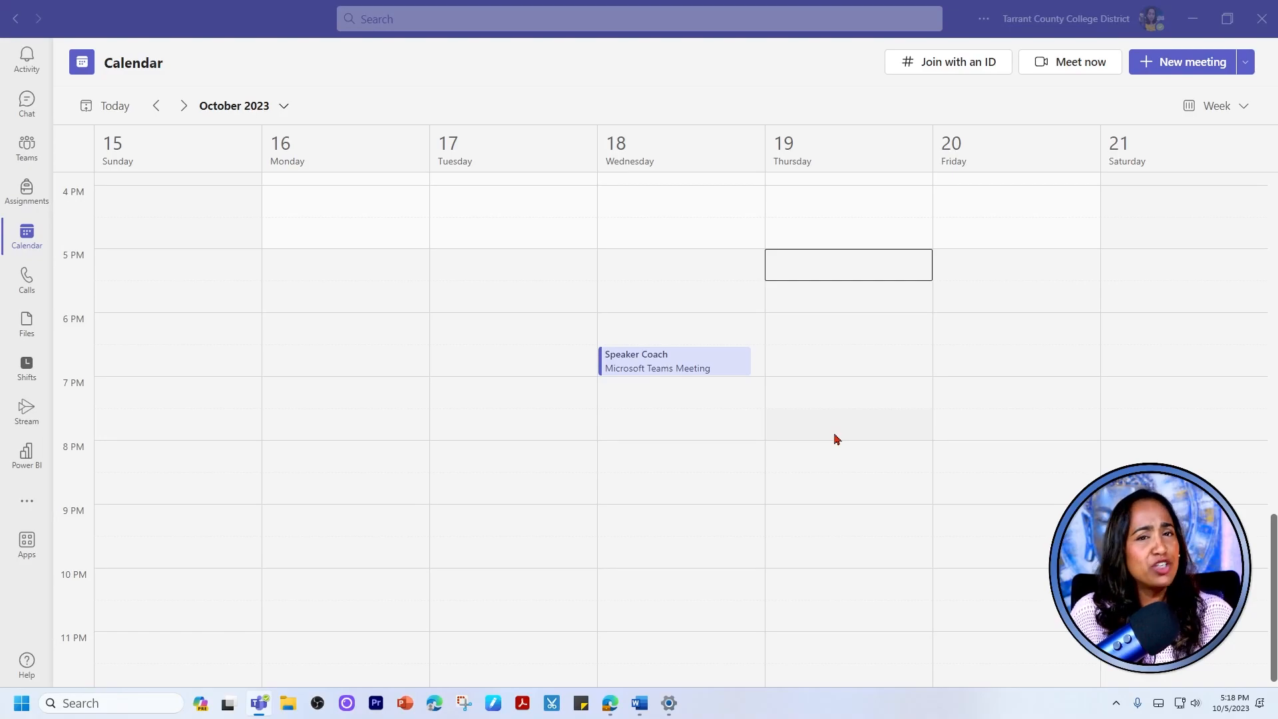
mouse_move(691, 366)
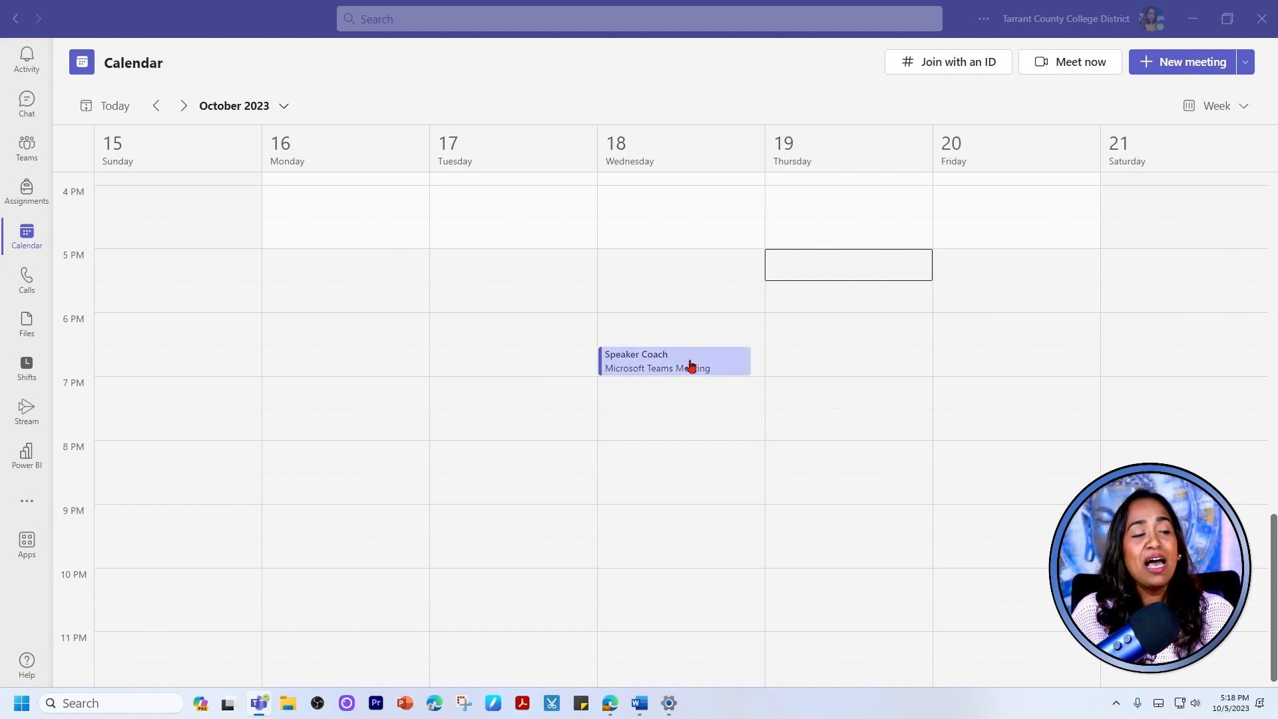
mouse_move(672, 361)
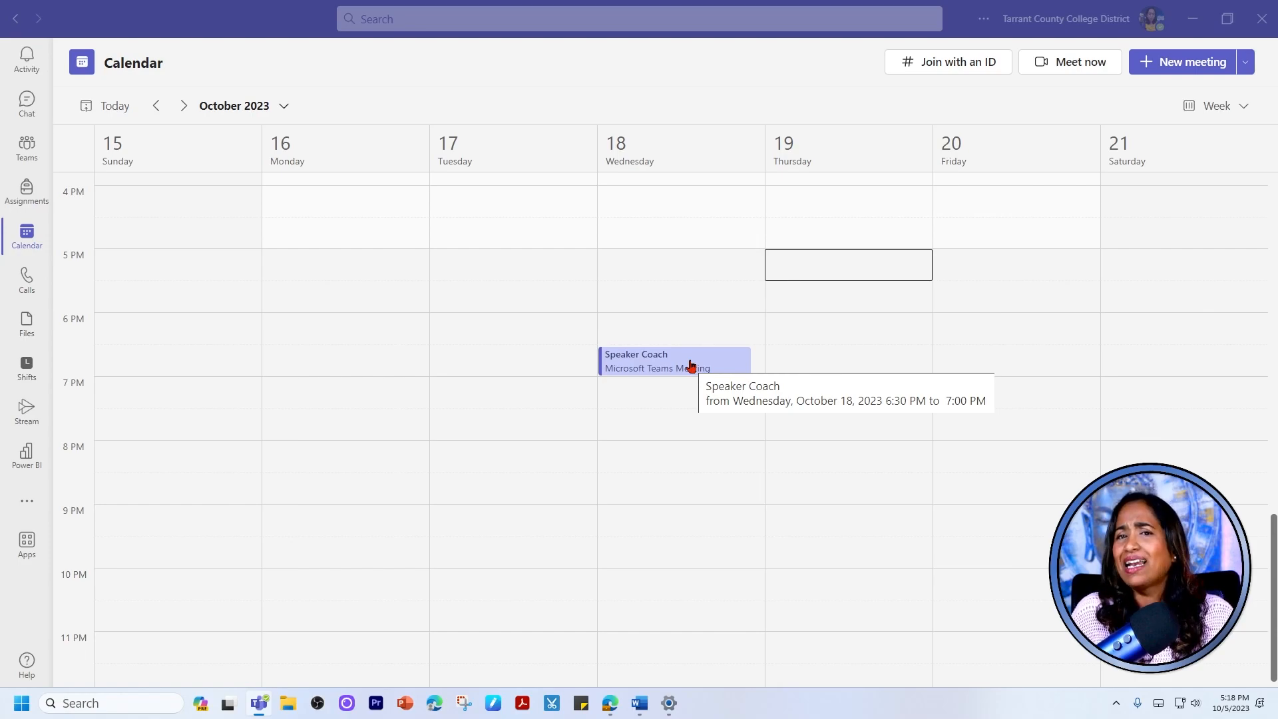
- Join the Speaker Coach meeting on Wednesday, October 18 from the calendar with current audio settings
left_click(668, 360)
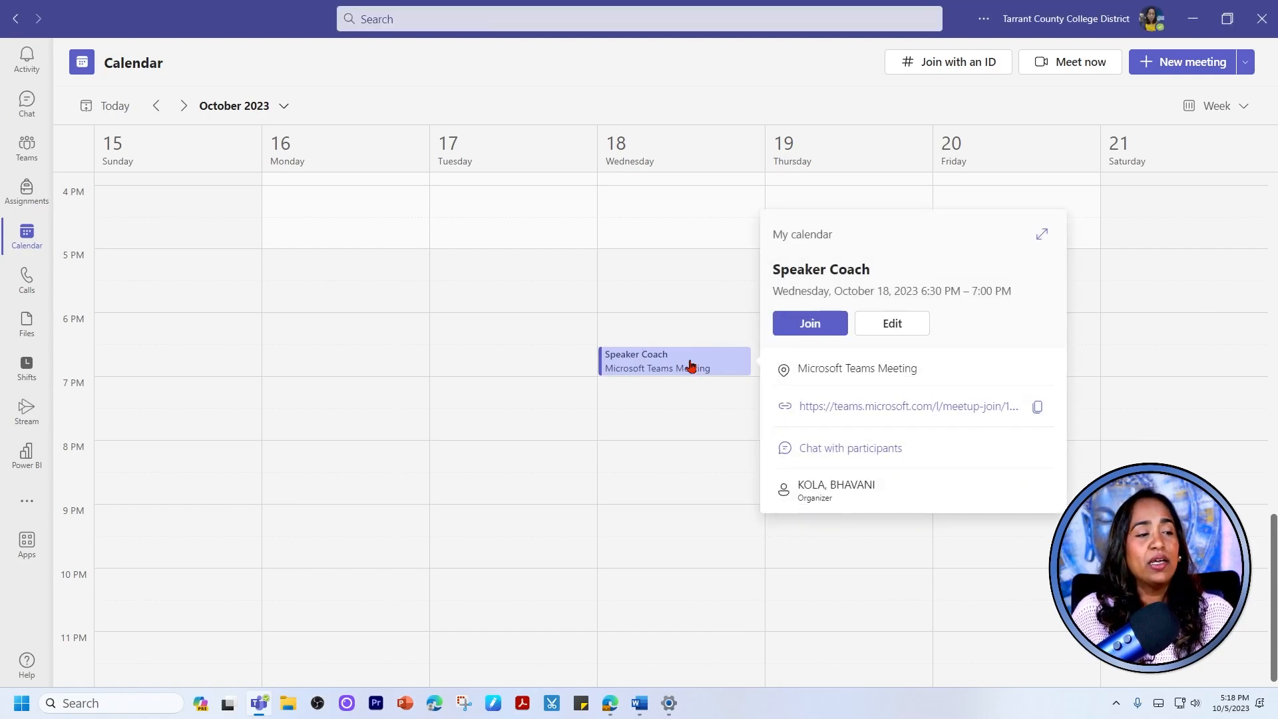
left_click(808, 322)
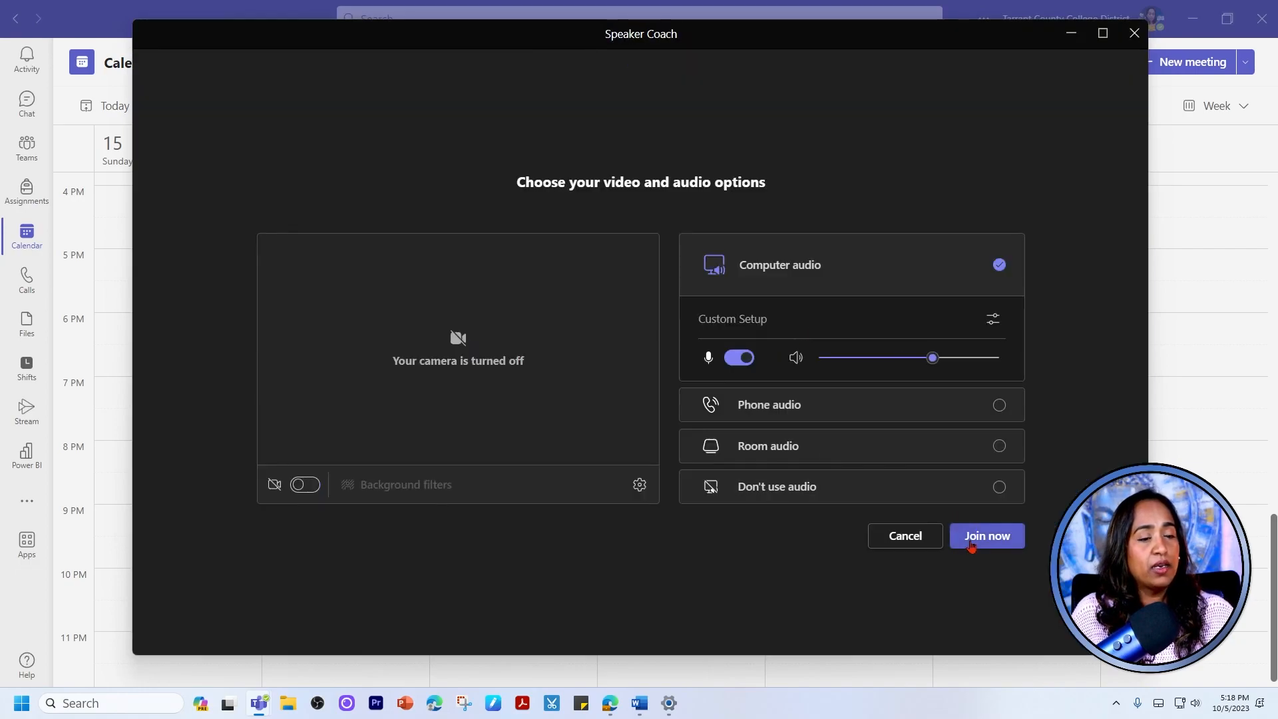
left_click(986, 535)
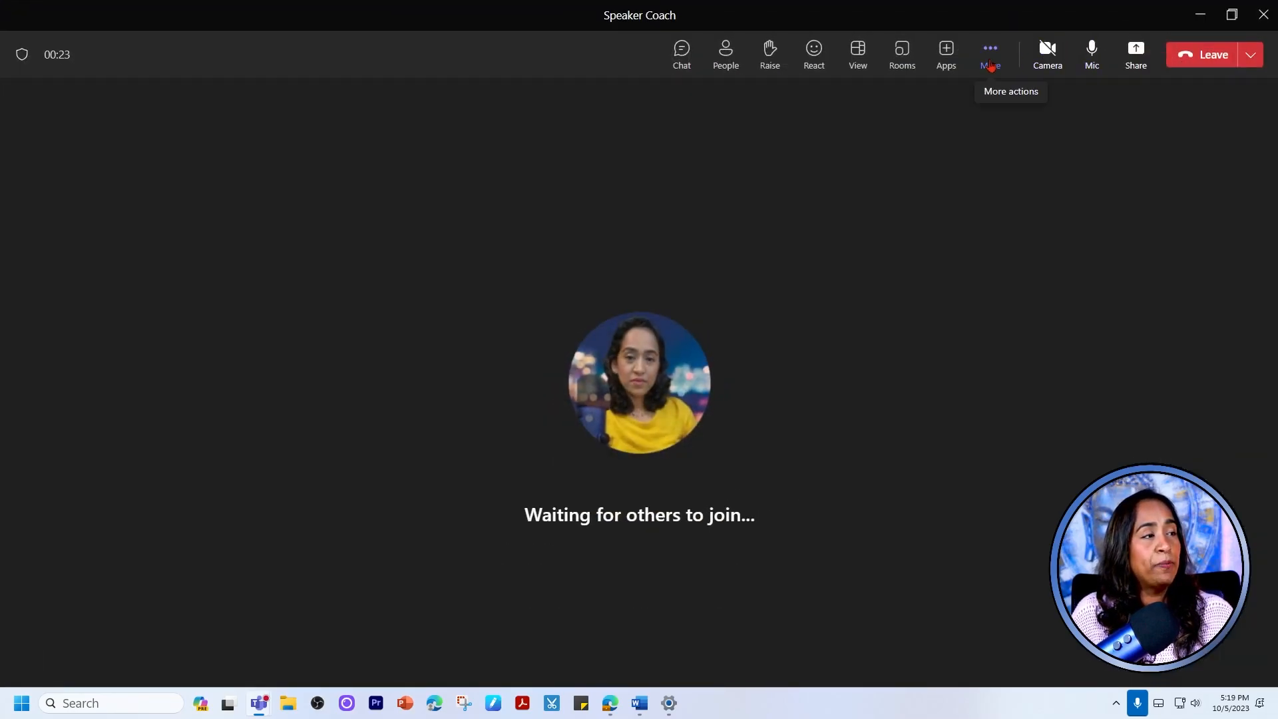
- Turn on Speaker Coach from More actions > Language and speech so it starts listening
left_click(989, 49)
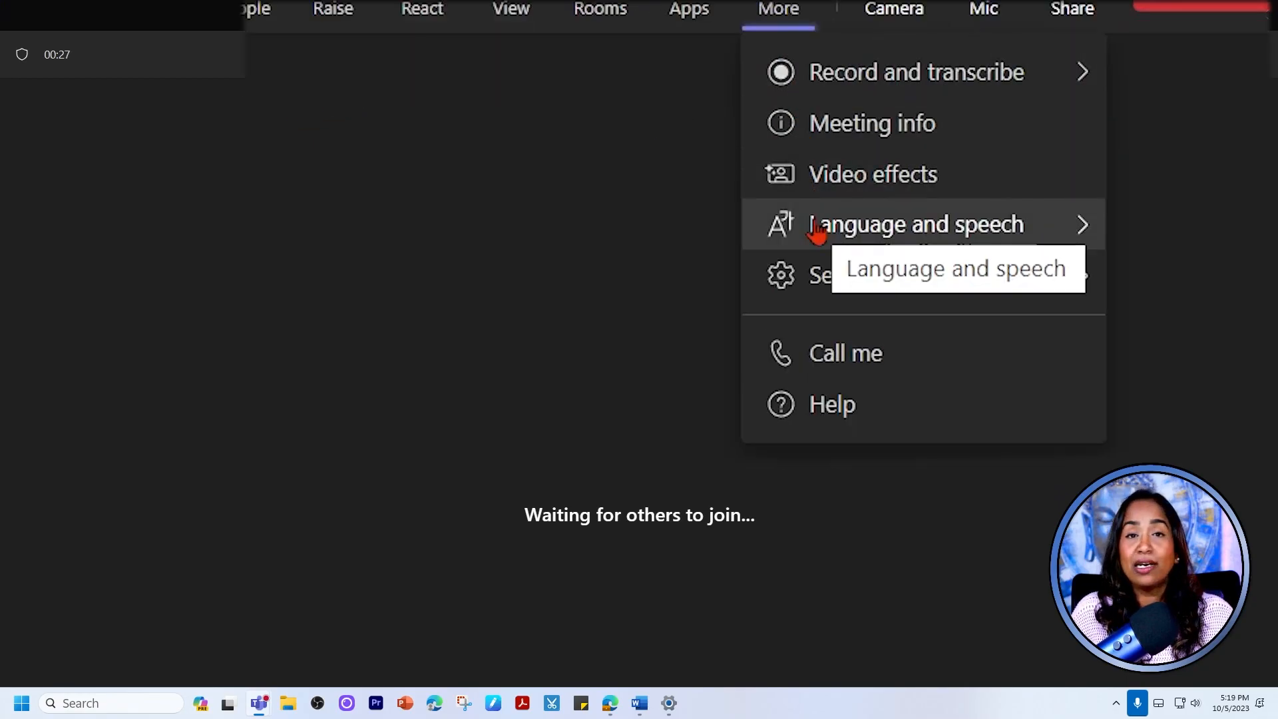
left_click(916, 224)
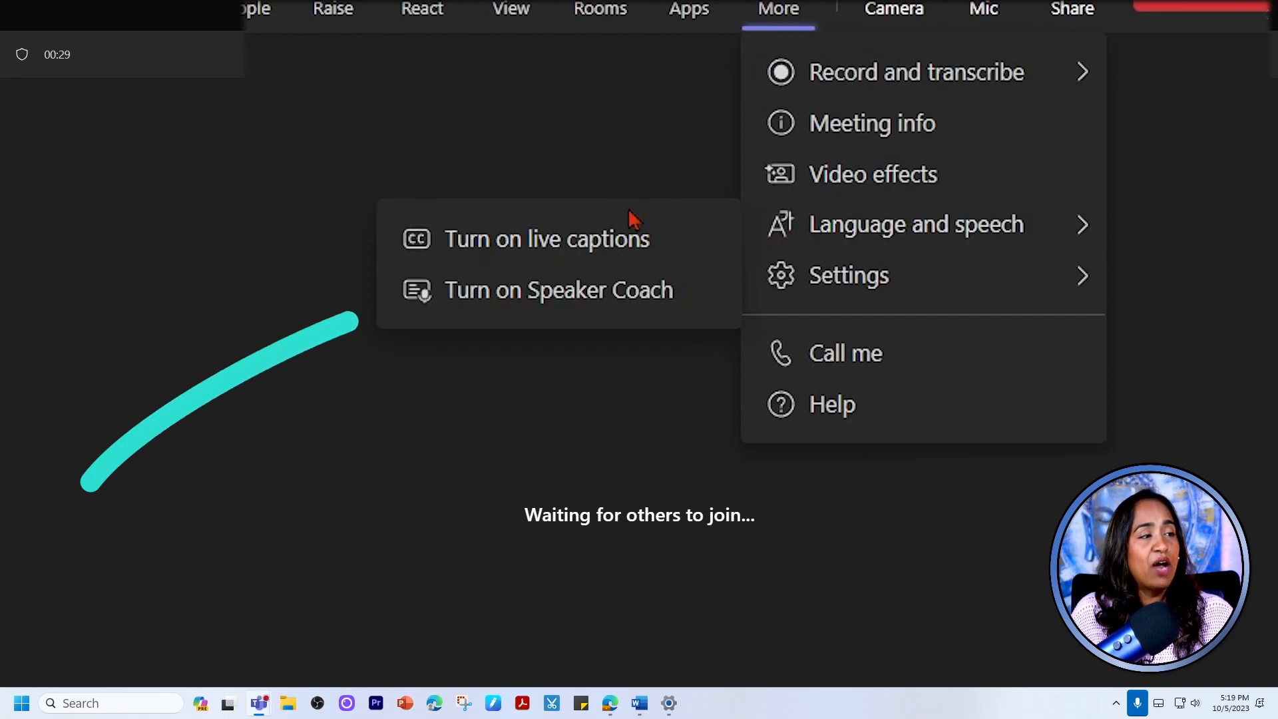
mouse_move(557, 290)
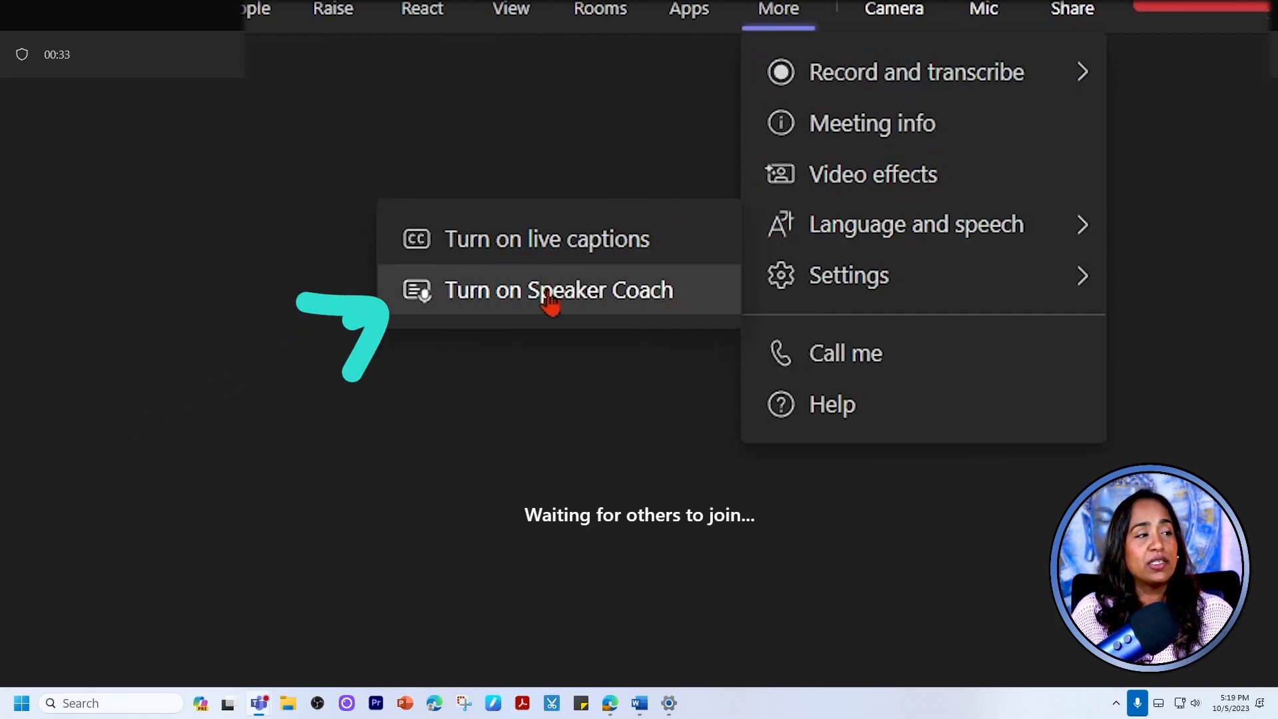
left_click(558, 290)
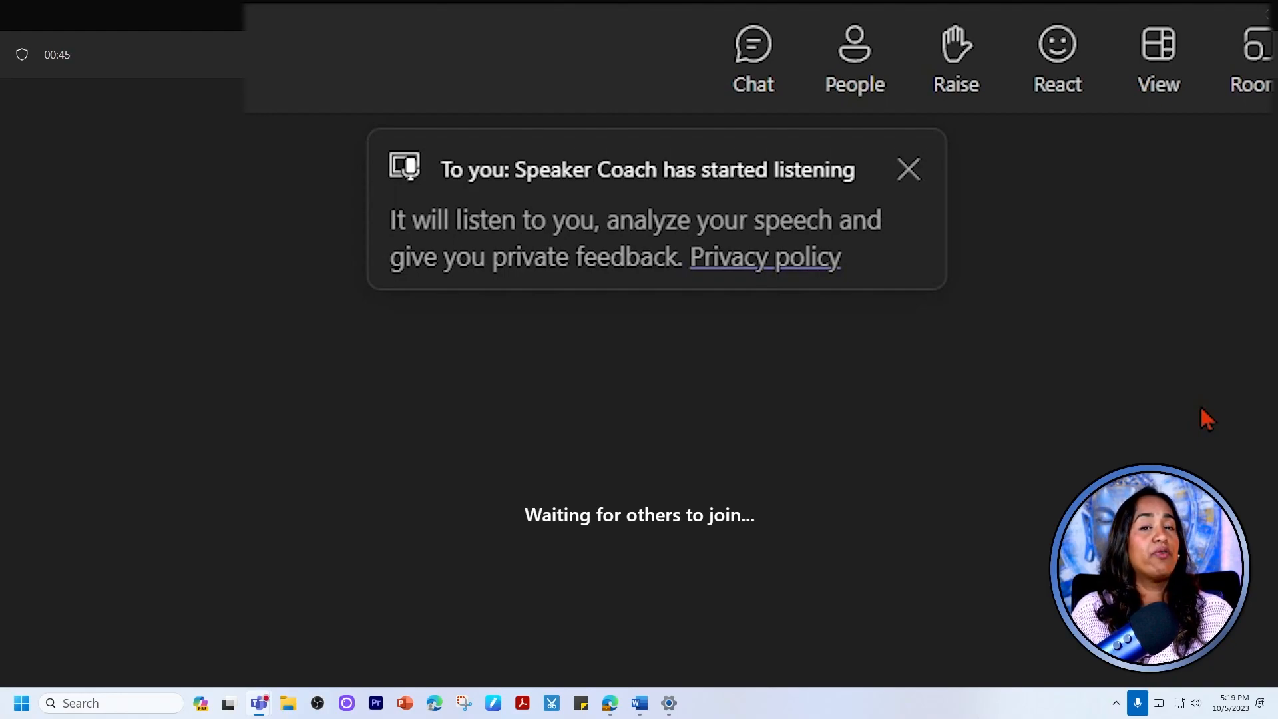
- Keep speaking until Speaker Coach flags "ladies and gentlemen" as possibly non-inclusive
left_click(906, 169)
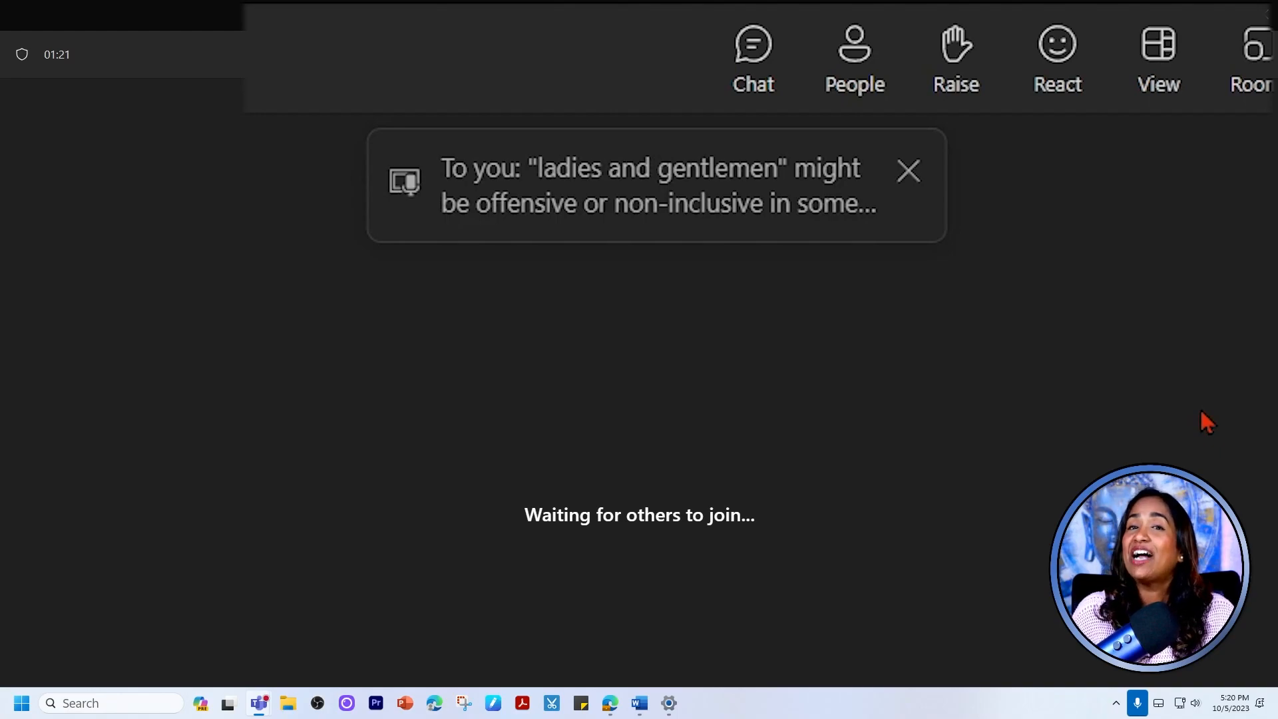
- Keep talking until Speaker Coach privately suggests speaking a bit slower
left_click(908, 172)
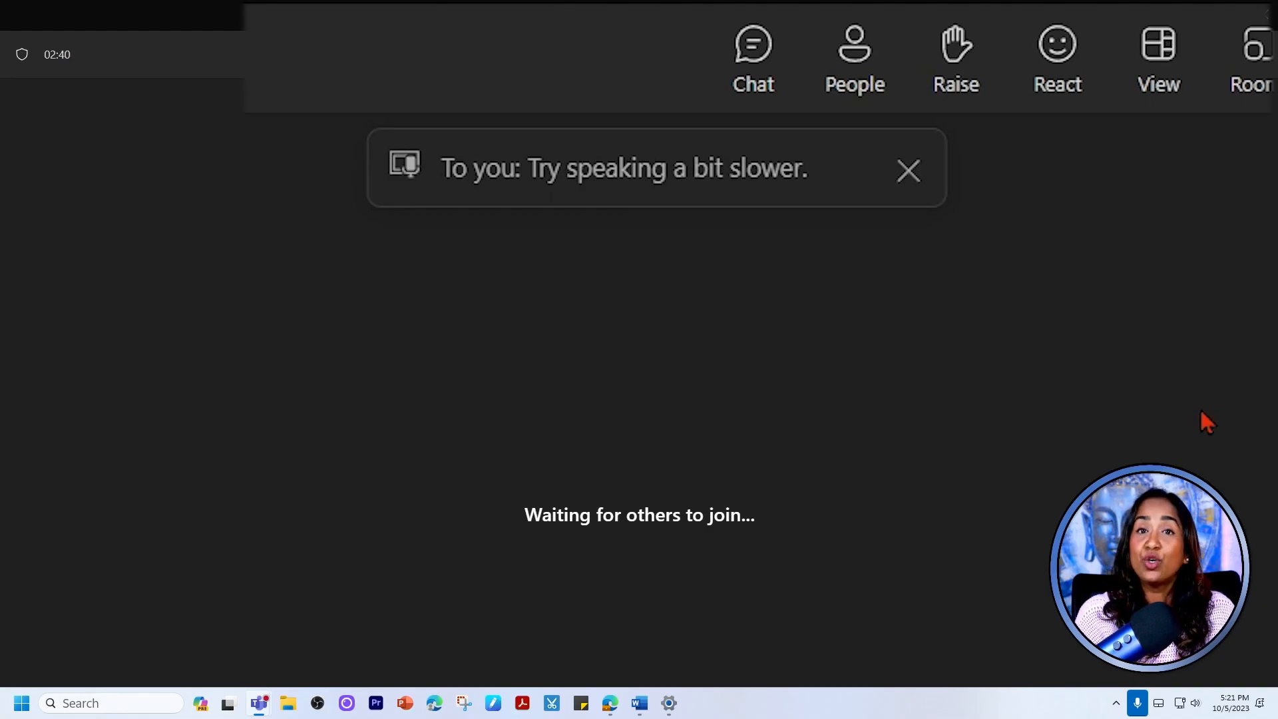
- Continue speaking while Speaker Coach repeats the "ladies and gentlemen" non-inclusive warning
left_click(906, 171)
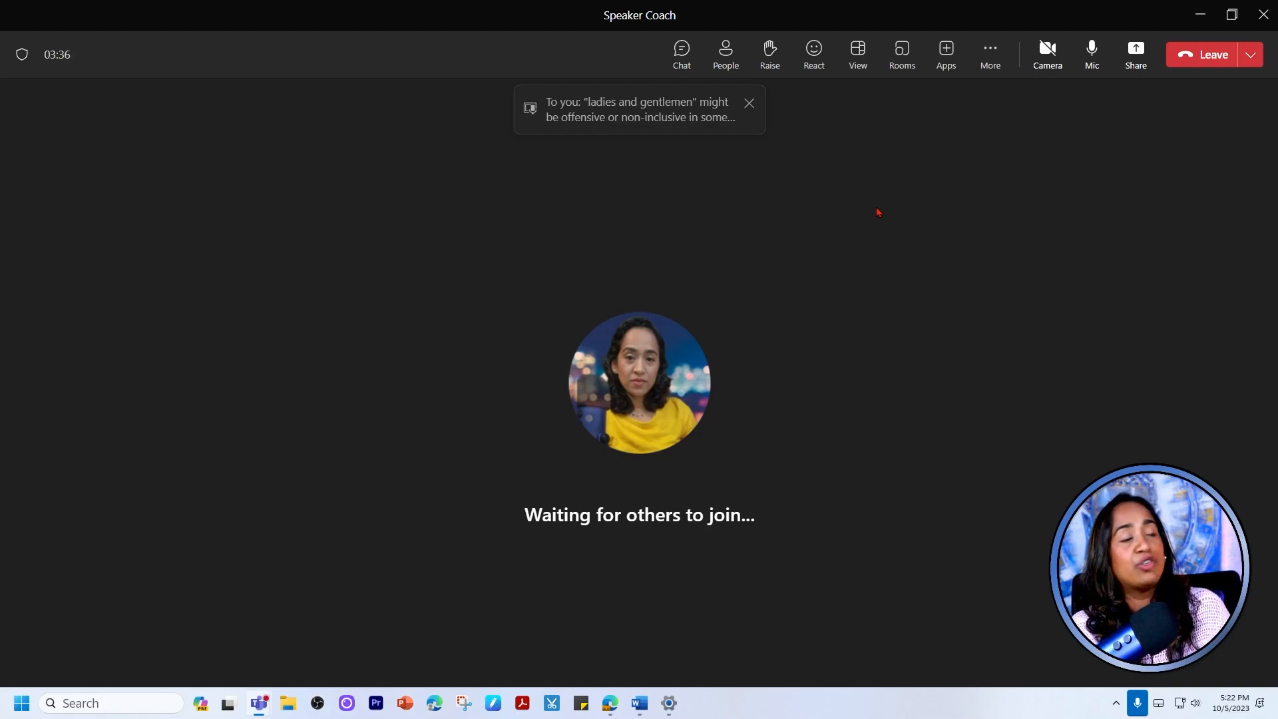
- Dismiss the Speaker Coach feedback notice and leave the meeting
left_click(746, 103)
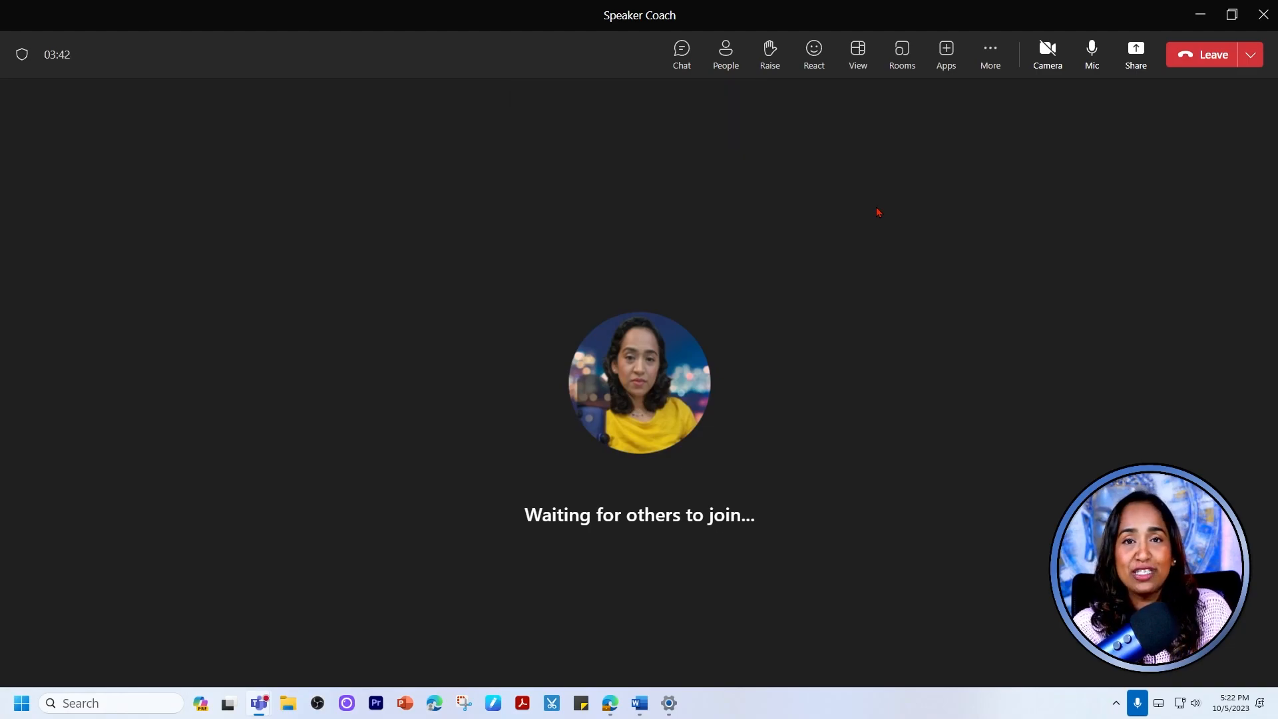
mouse_move(1211, 55)
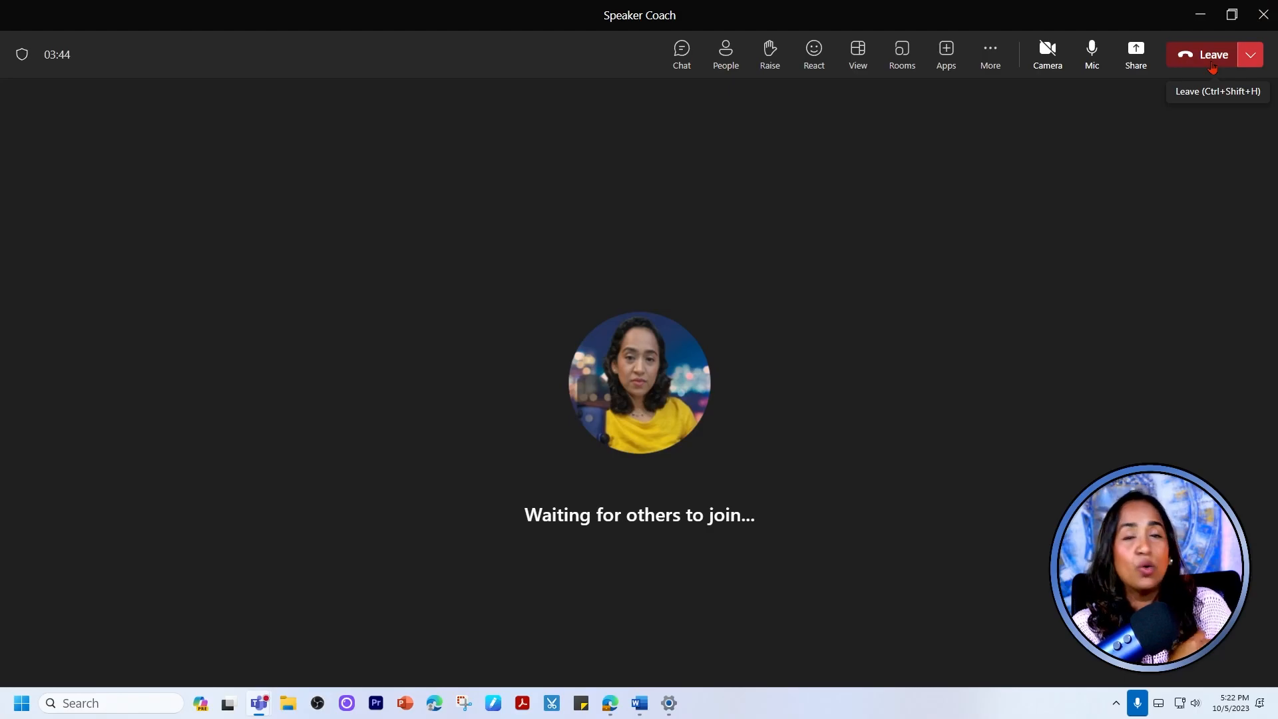
left_click(1207, 54)
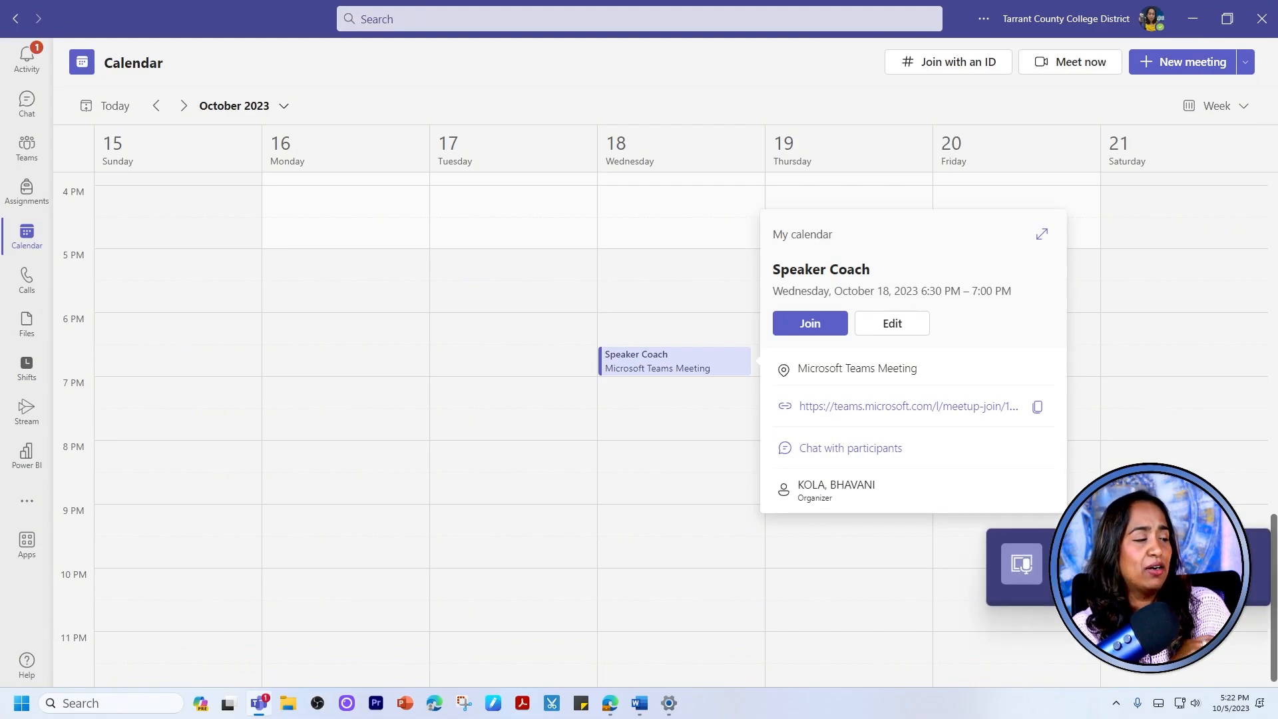
mouse_move(259, 702)
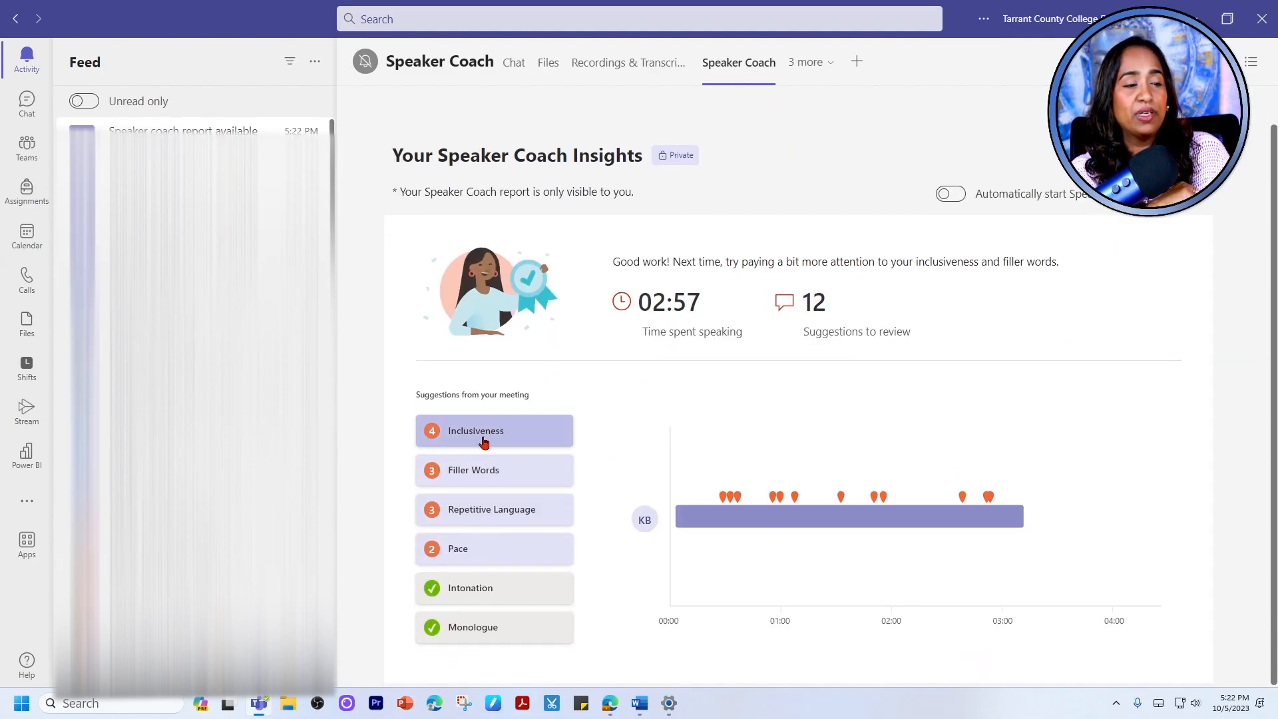
- Page through the Inclusiveness suggestions, then return to the report's category overview
left_click(492, 430)
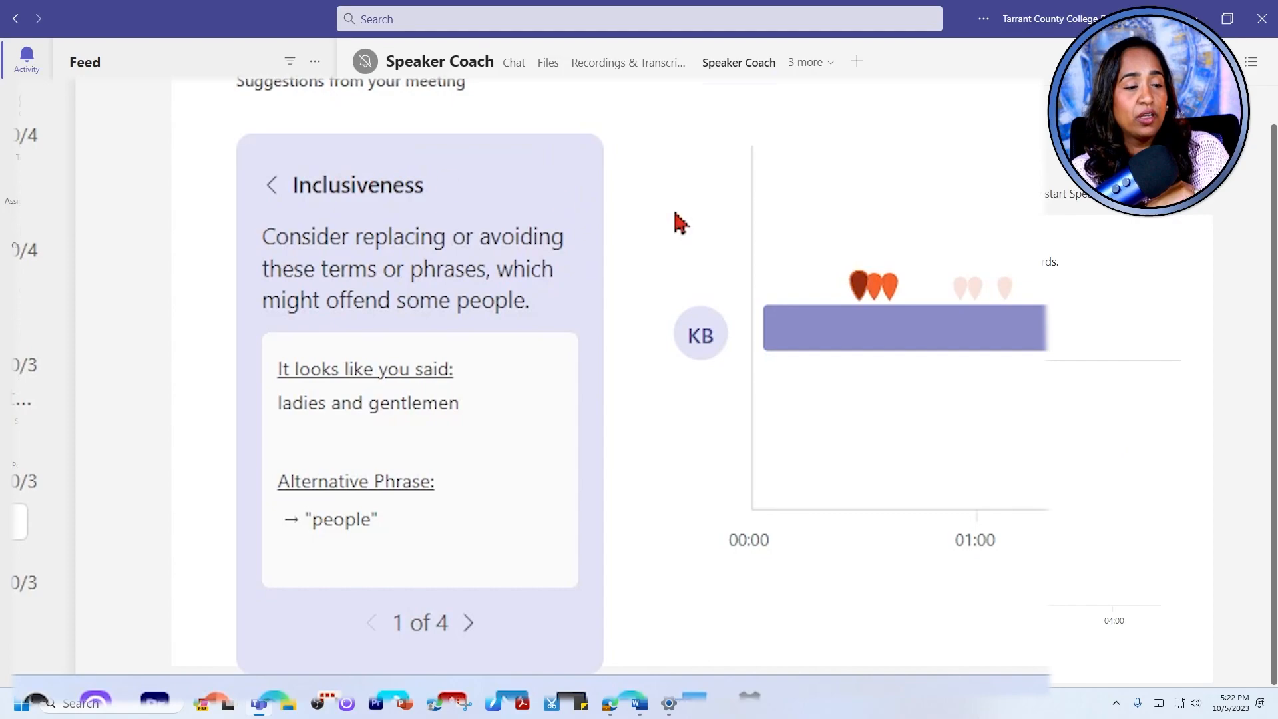
mouse_move(572, 451)
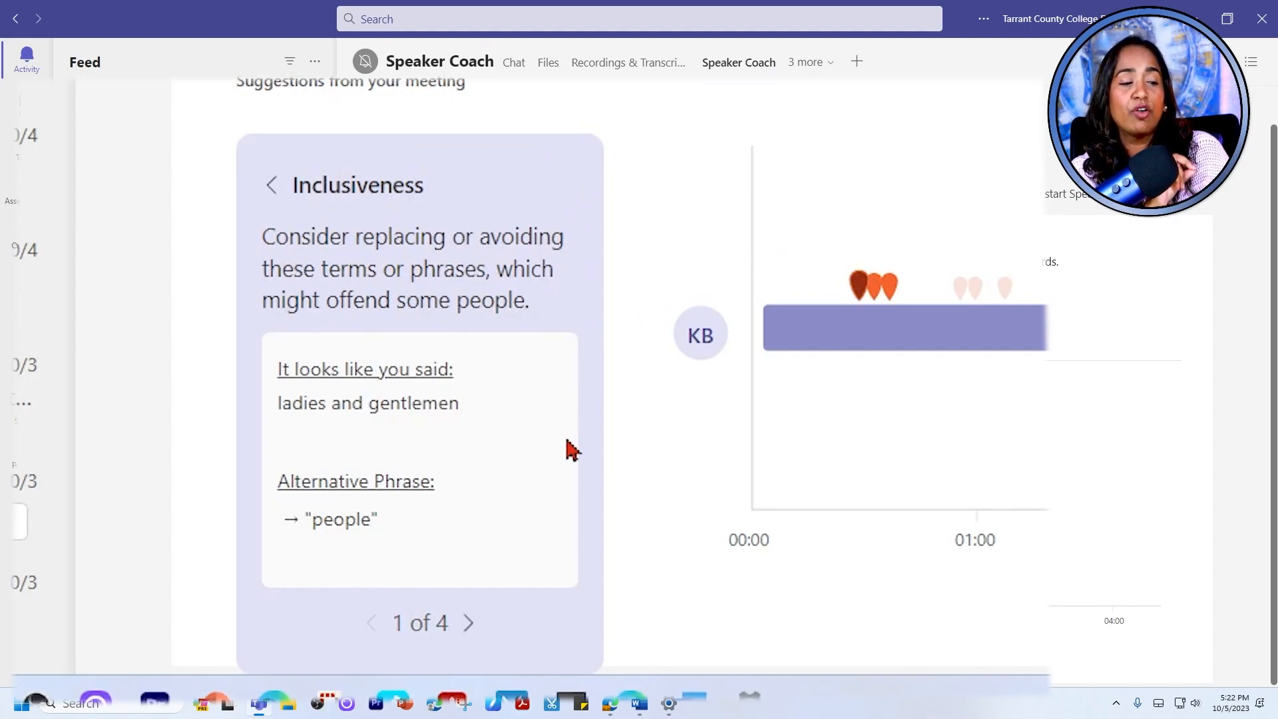
mouse_move(530, 354)
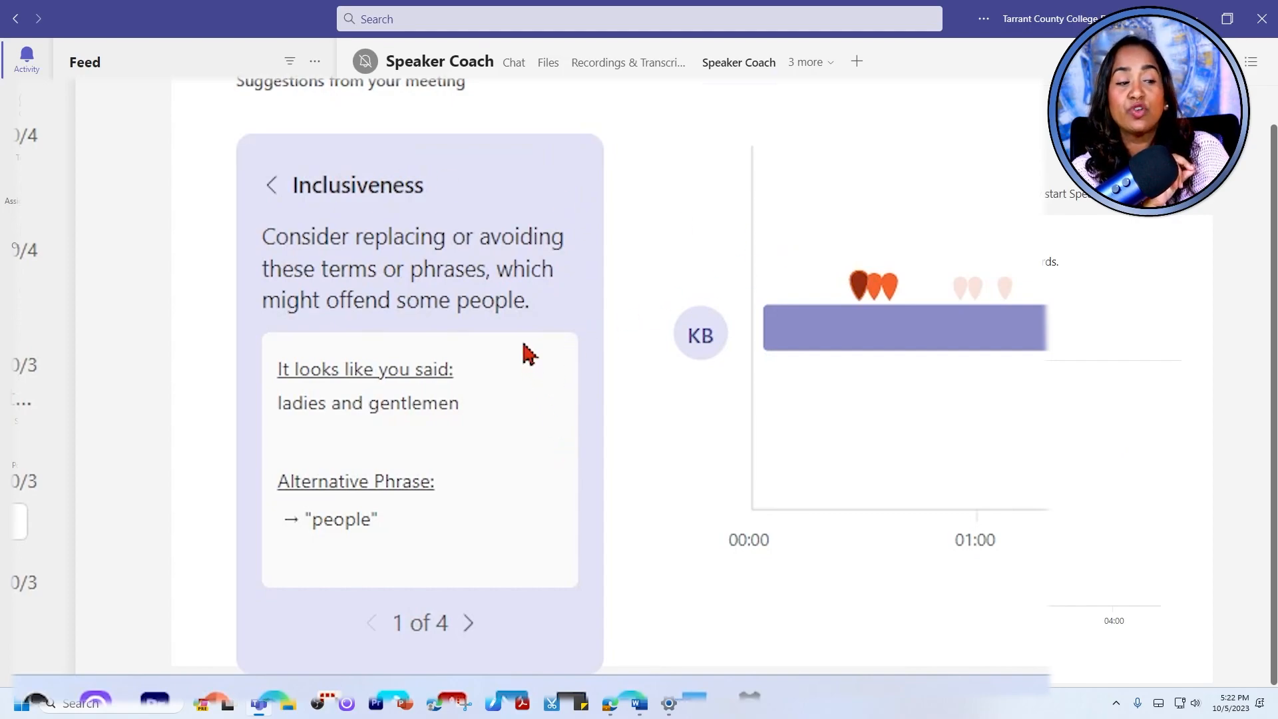
mouse_move(475, 438)
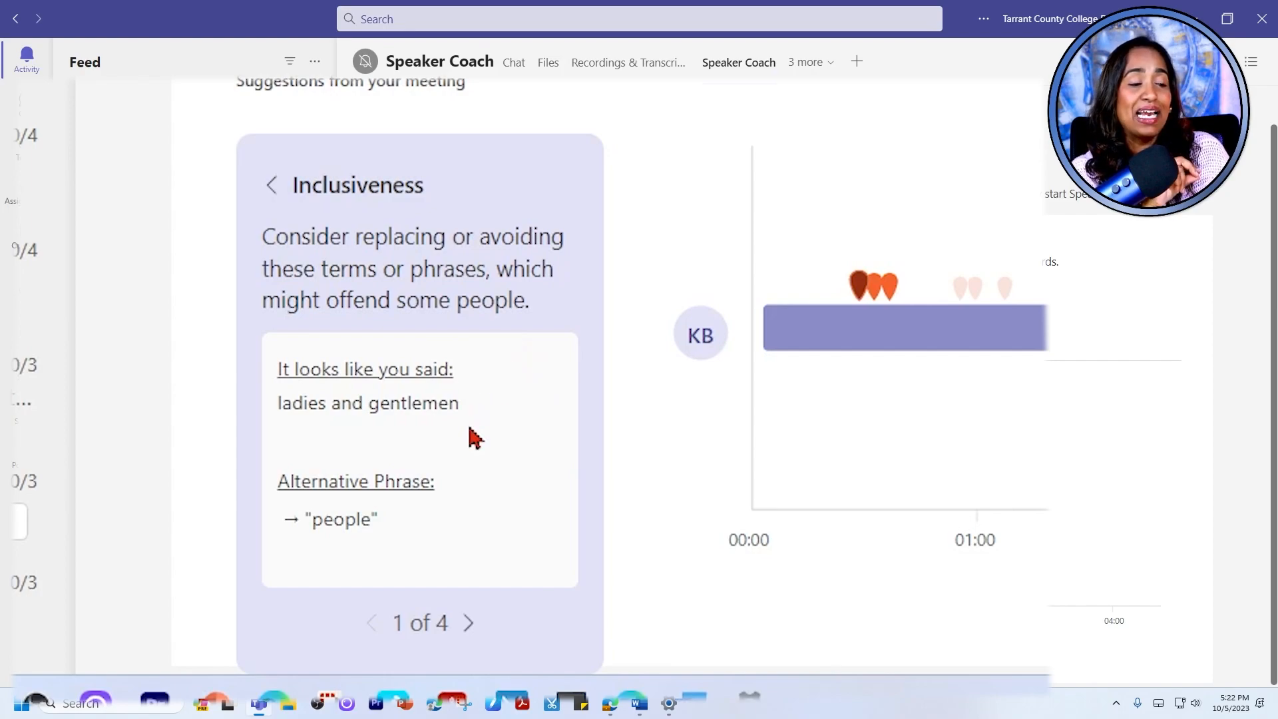
left_click(467, 623)
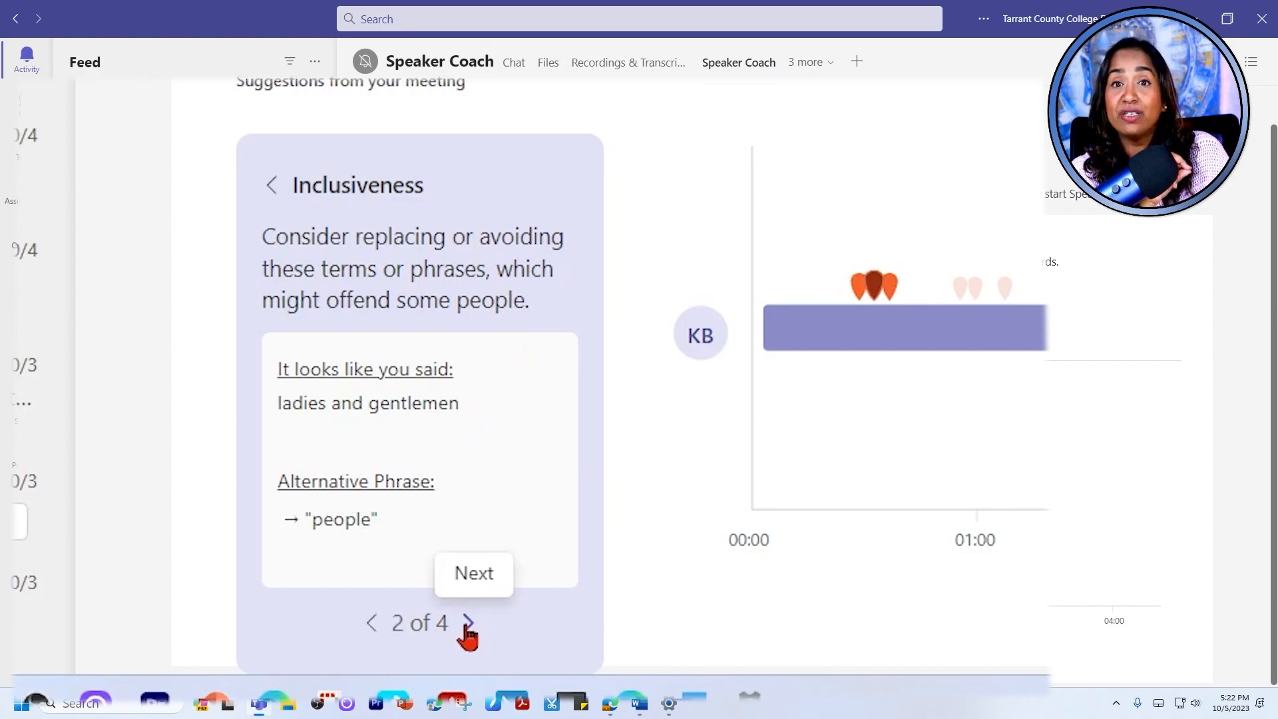
mouse_move(1180, 368)
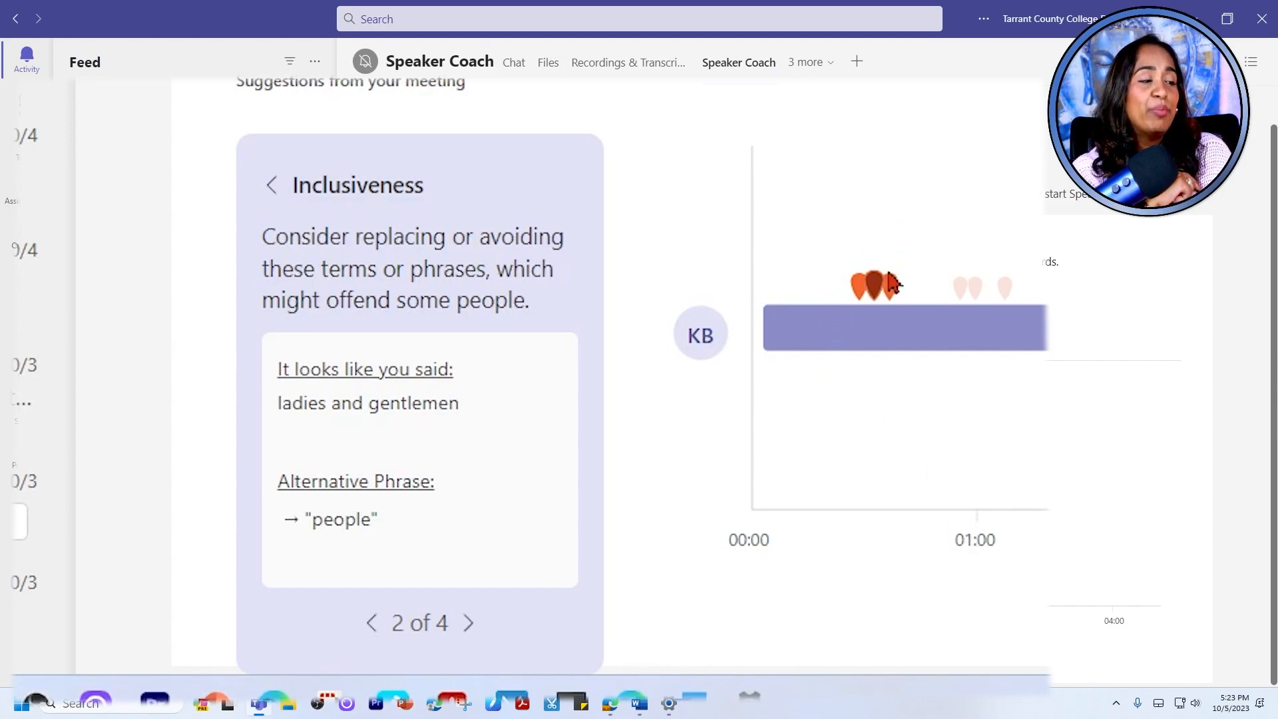
mouse_move(892, 312)
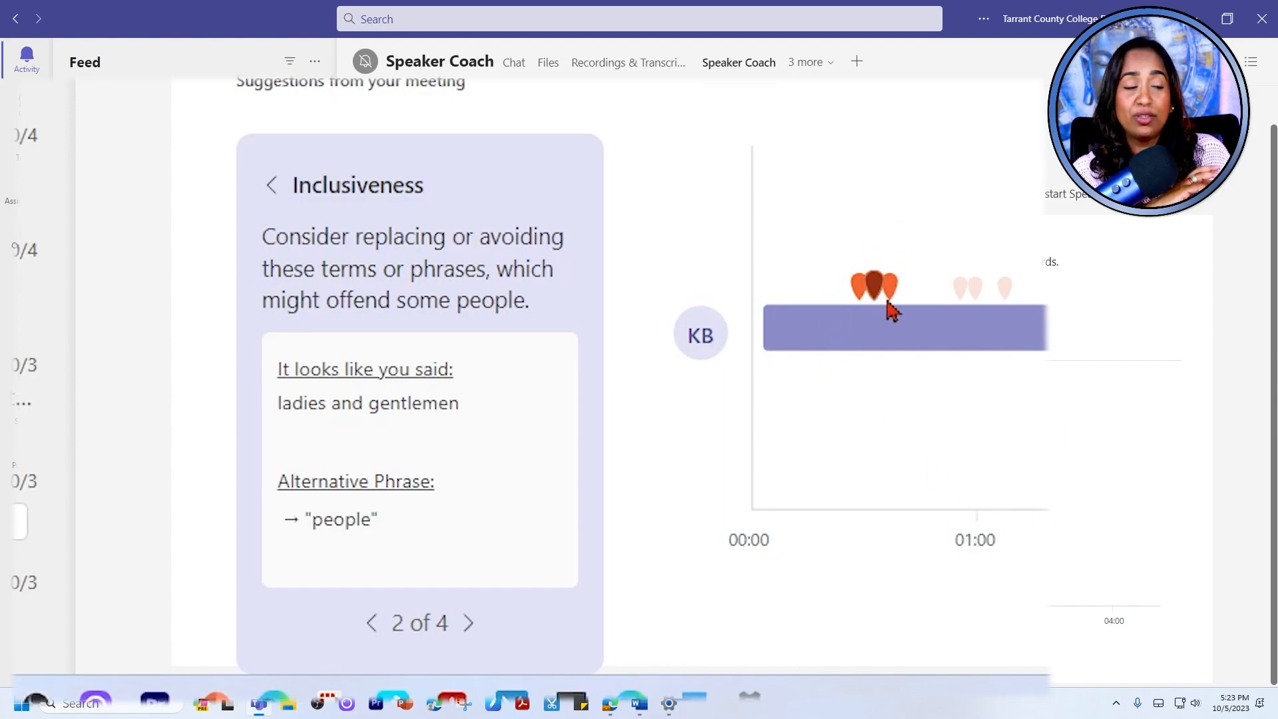
scroll("up", 3)
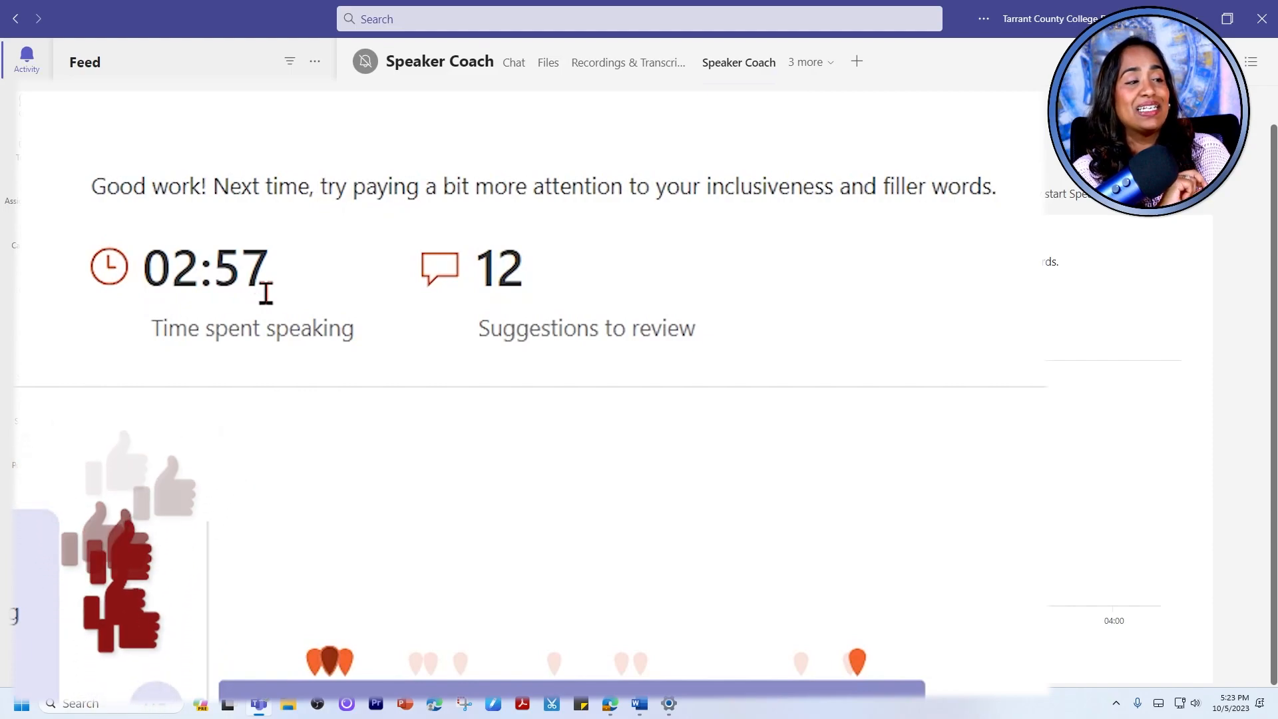
mouse_move(648, 213)
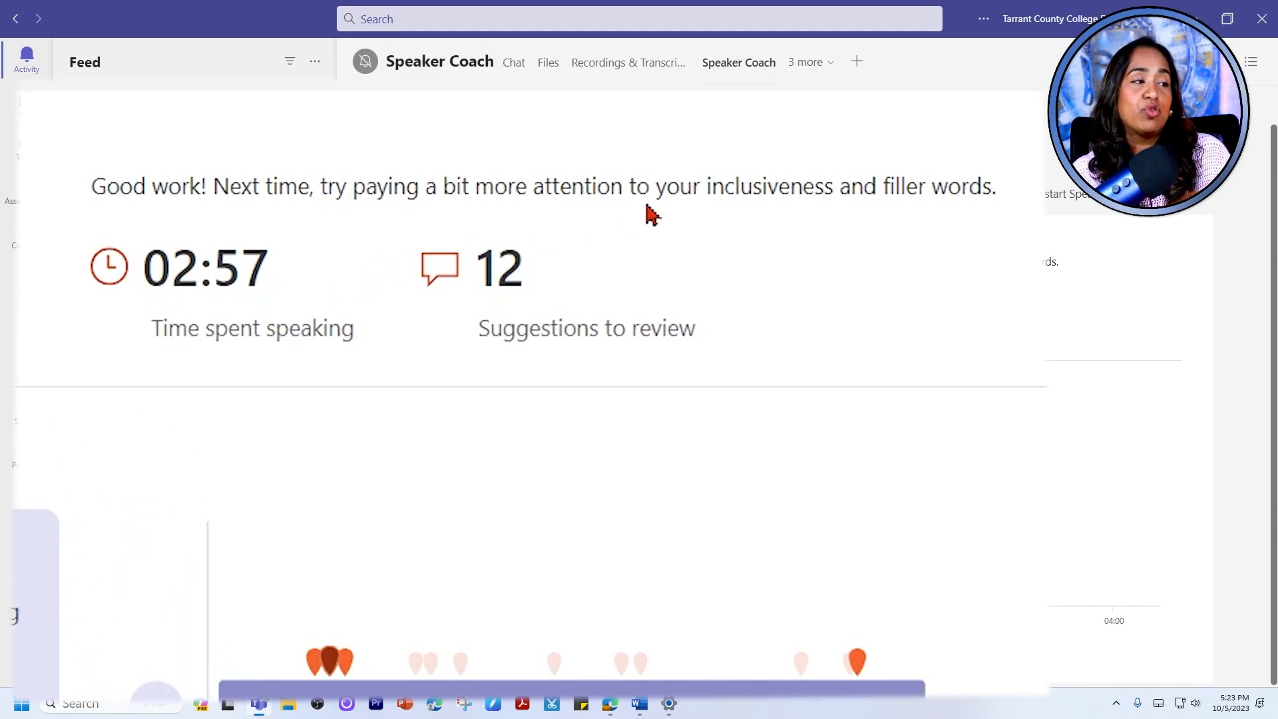
mouse_move(677, 236)
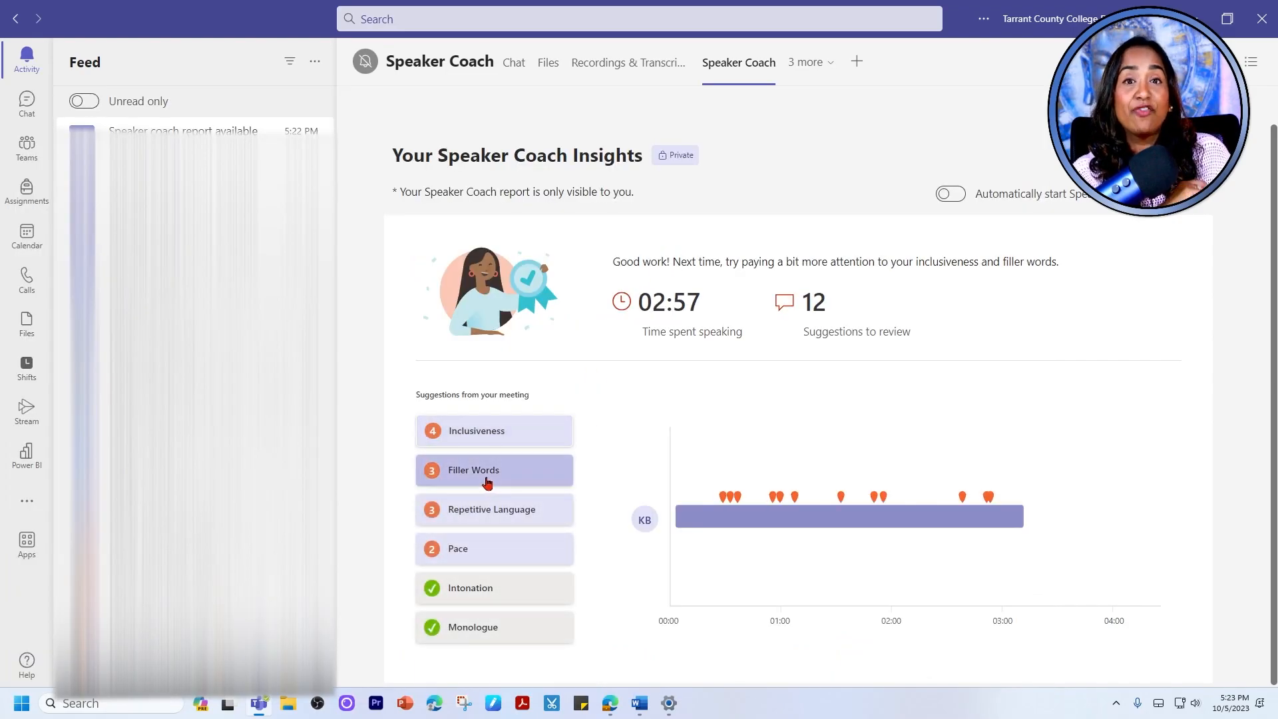
left_click(487, 470)
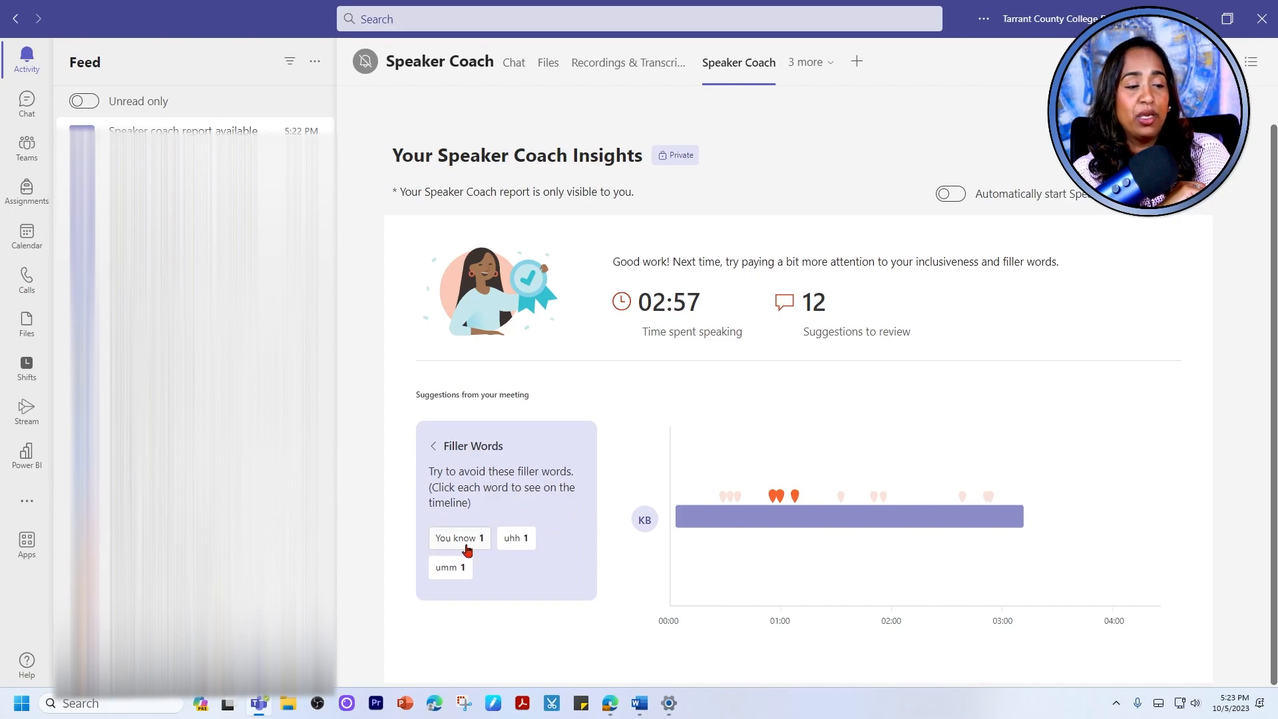
mouse_move(488, 571)
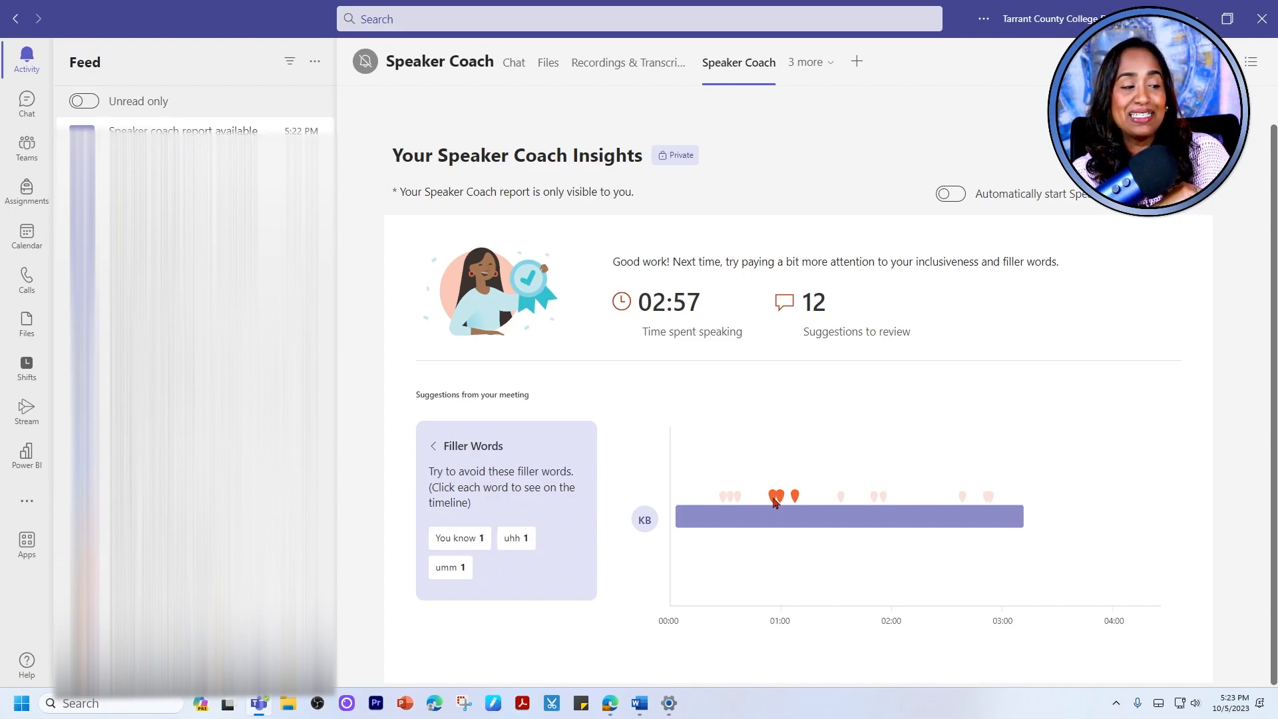
mouse_move(445, 426)
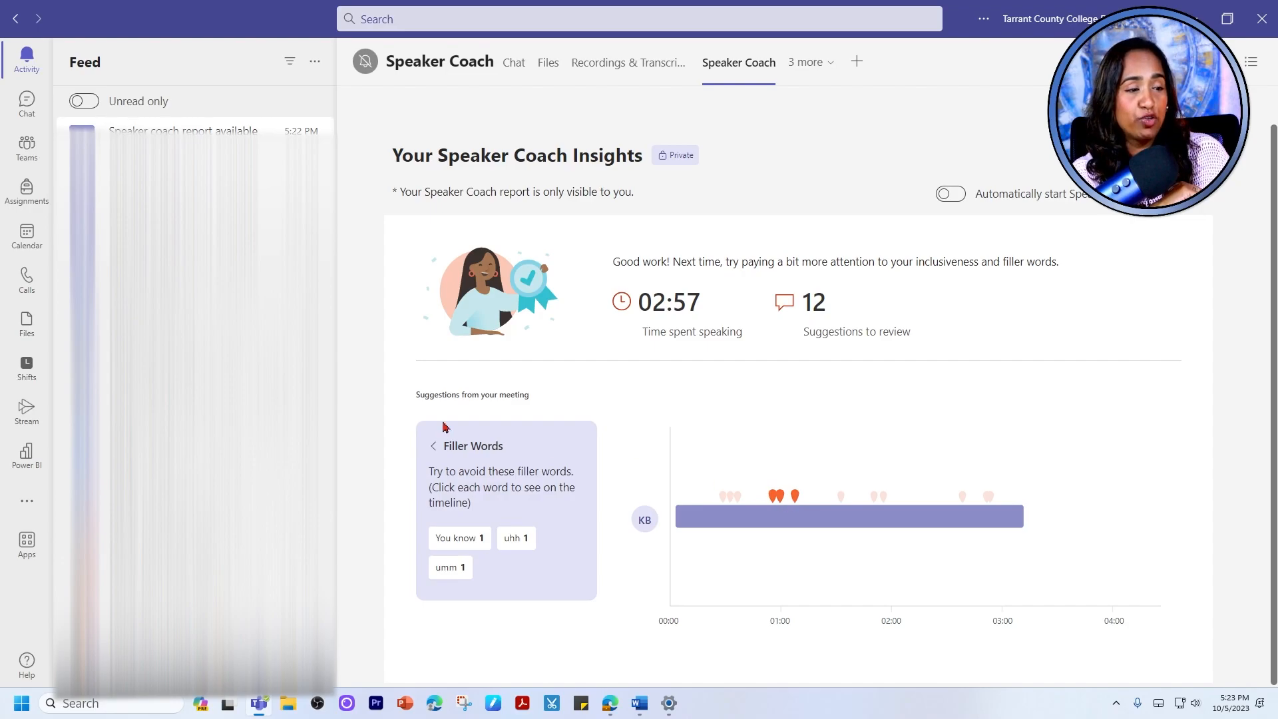
left_click(434, 446)
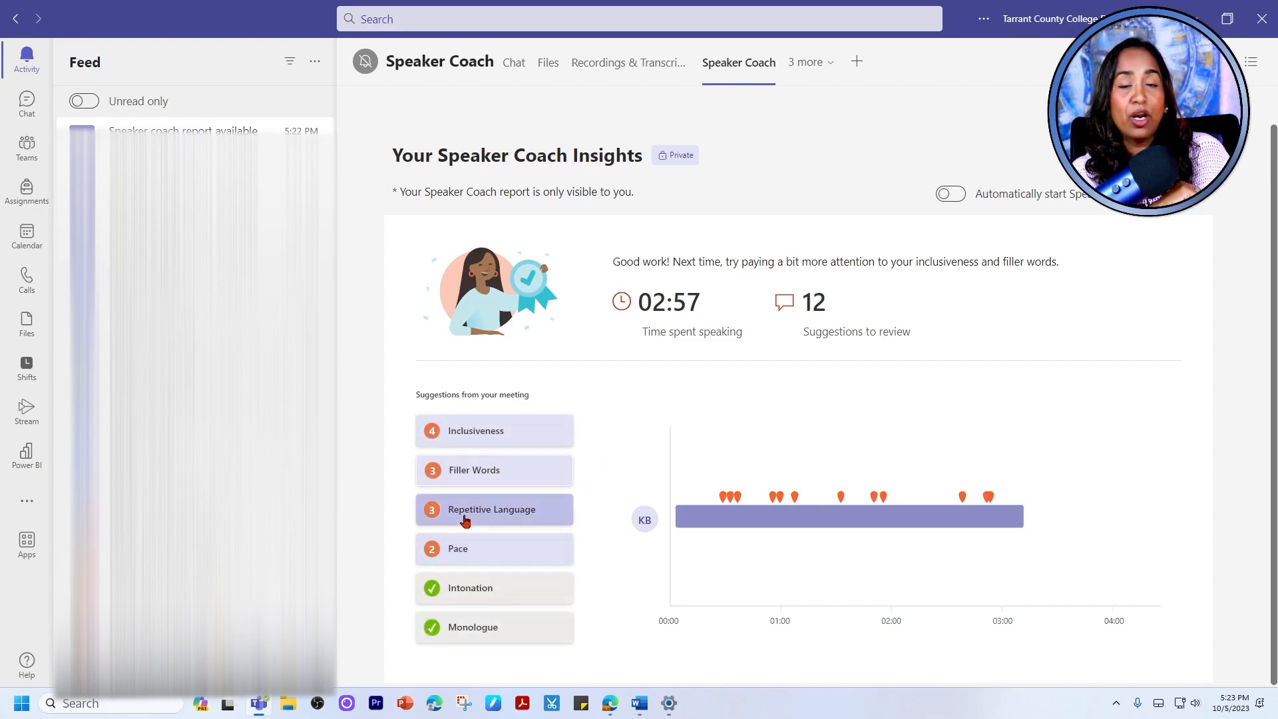
left_click(492, 508)
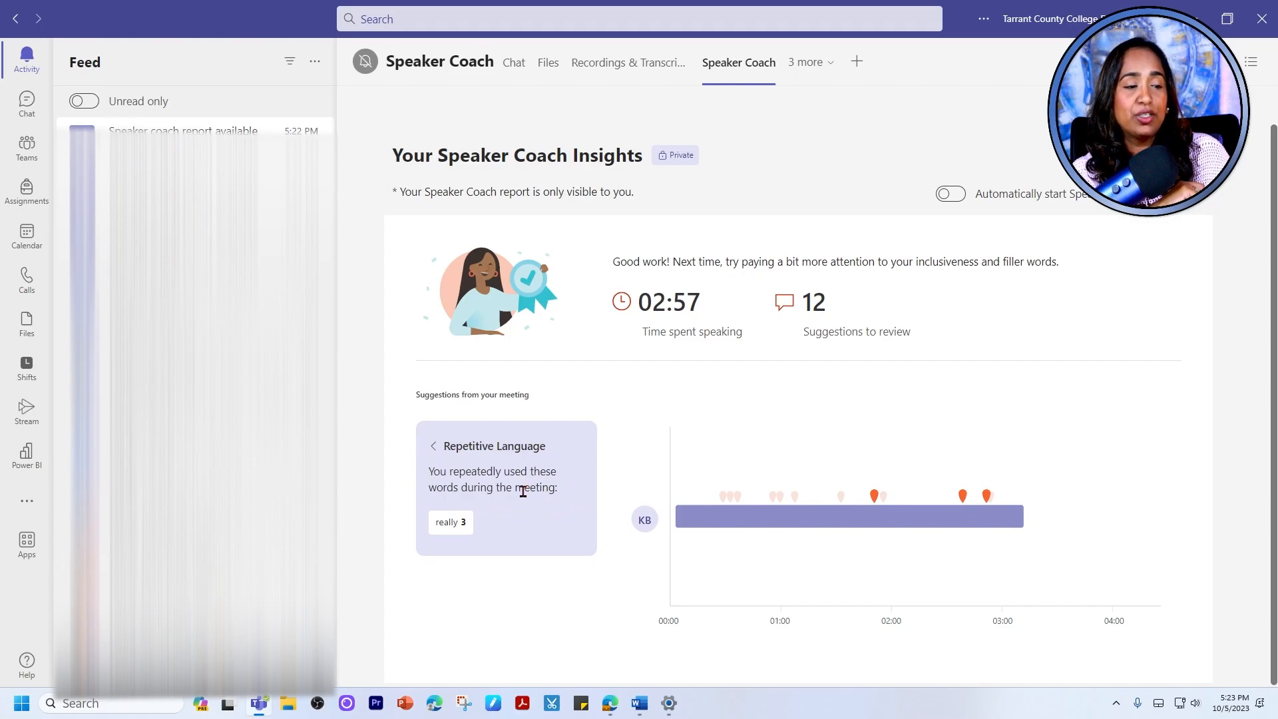
left_click(449, 522)
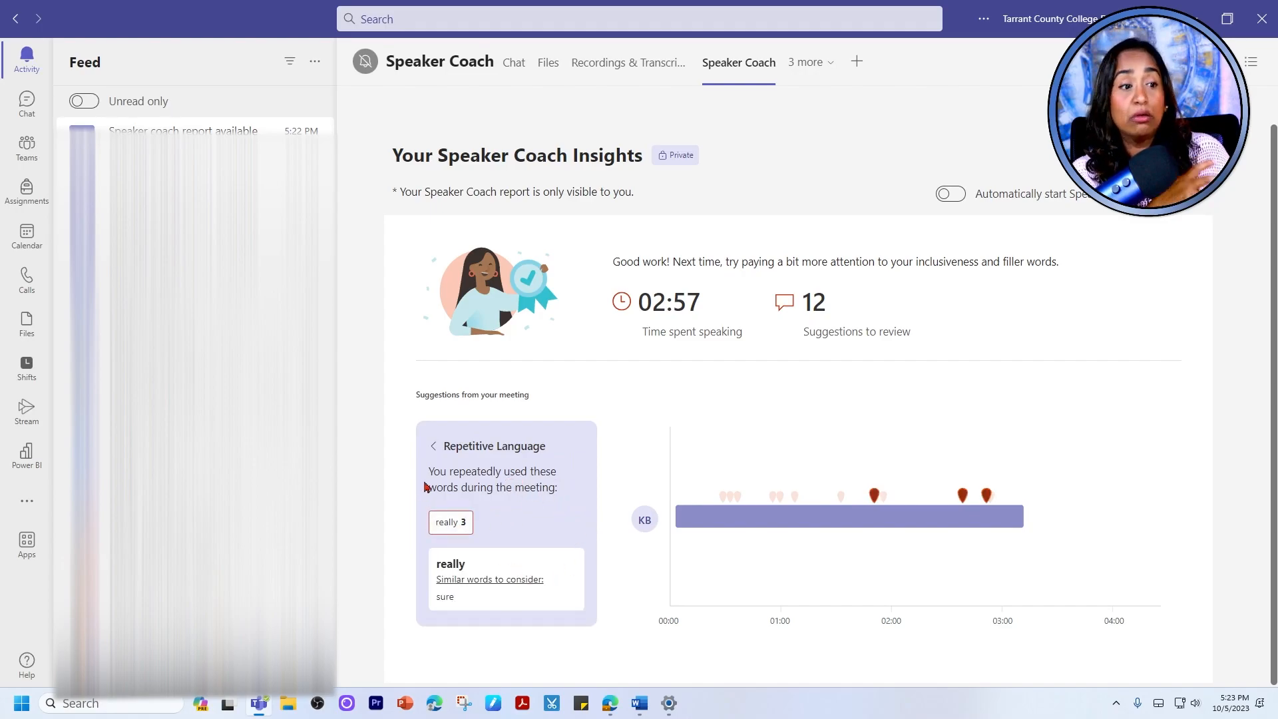
left_click(433, 446)
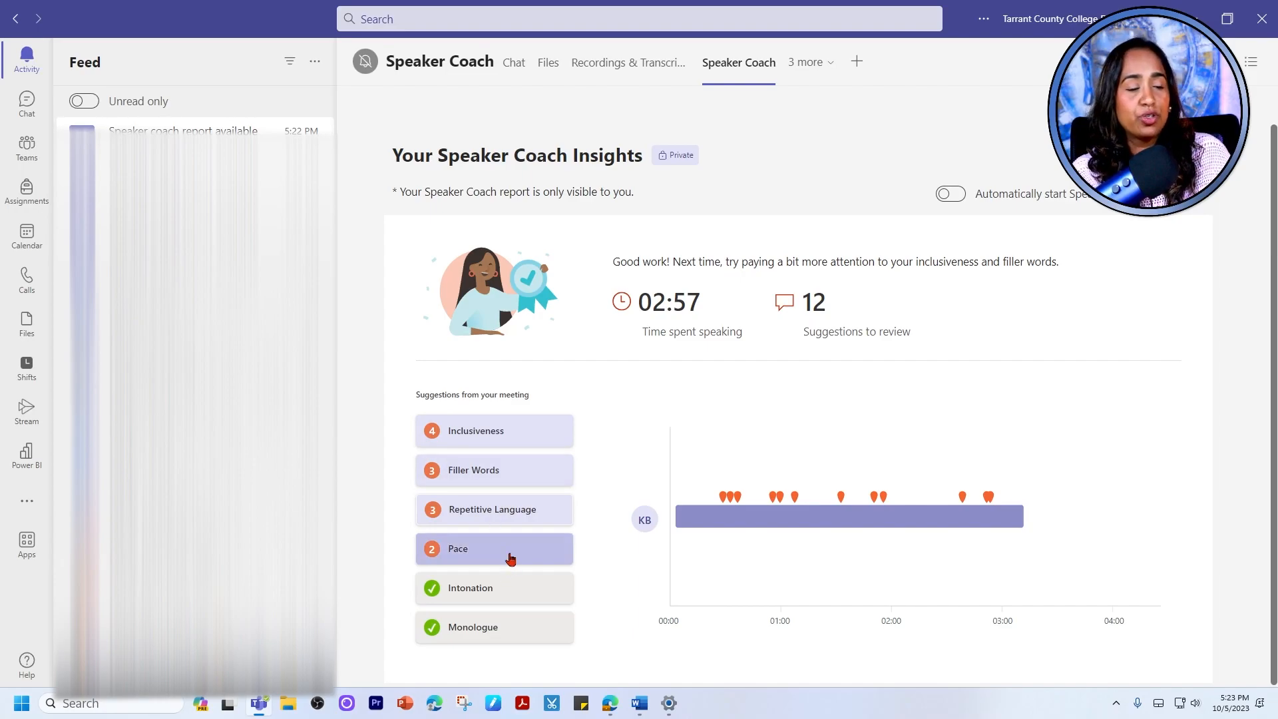
left_click(458, 547)
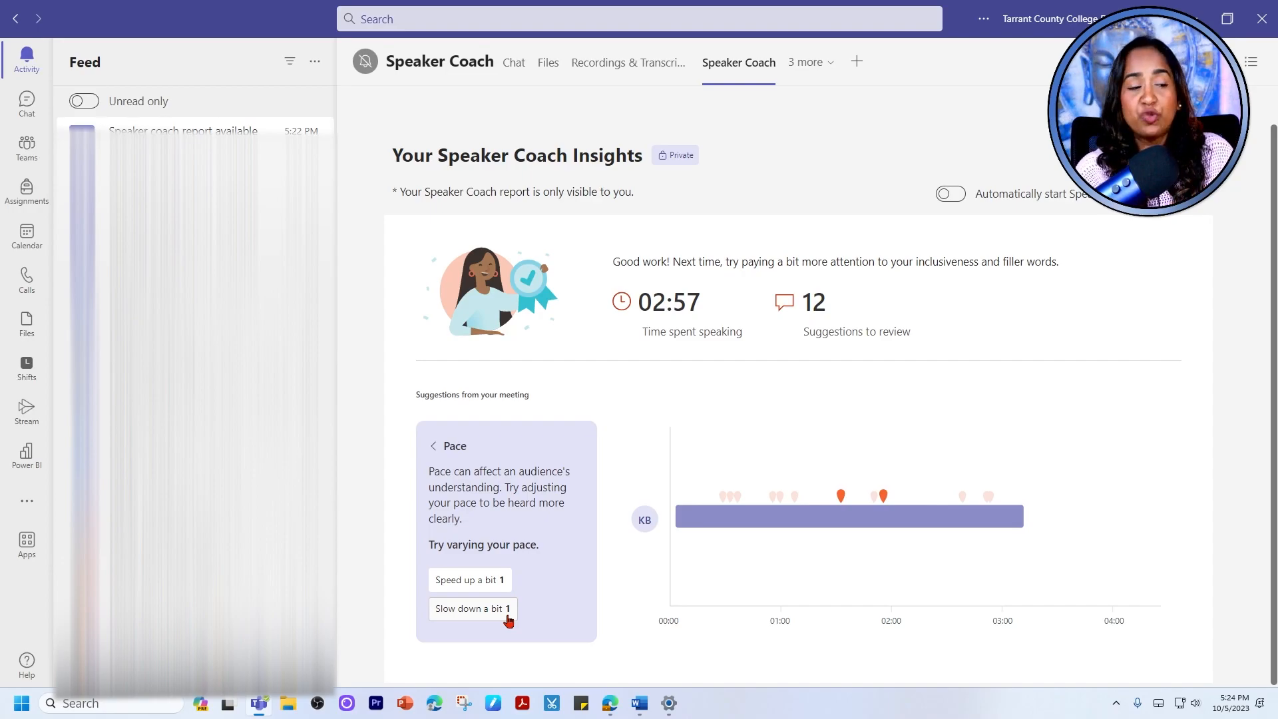
left_click(434, 446)
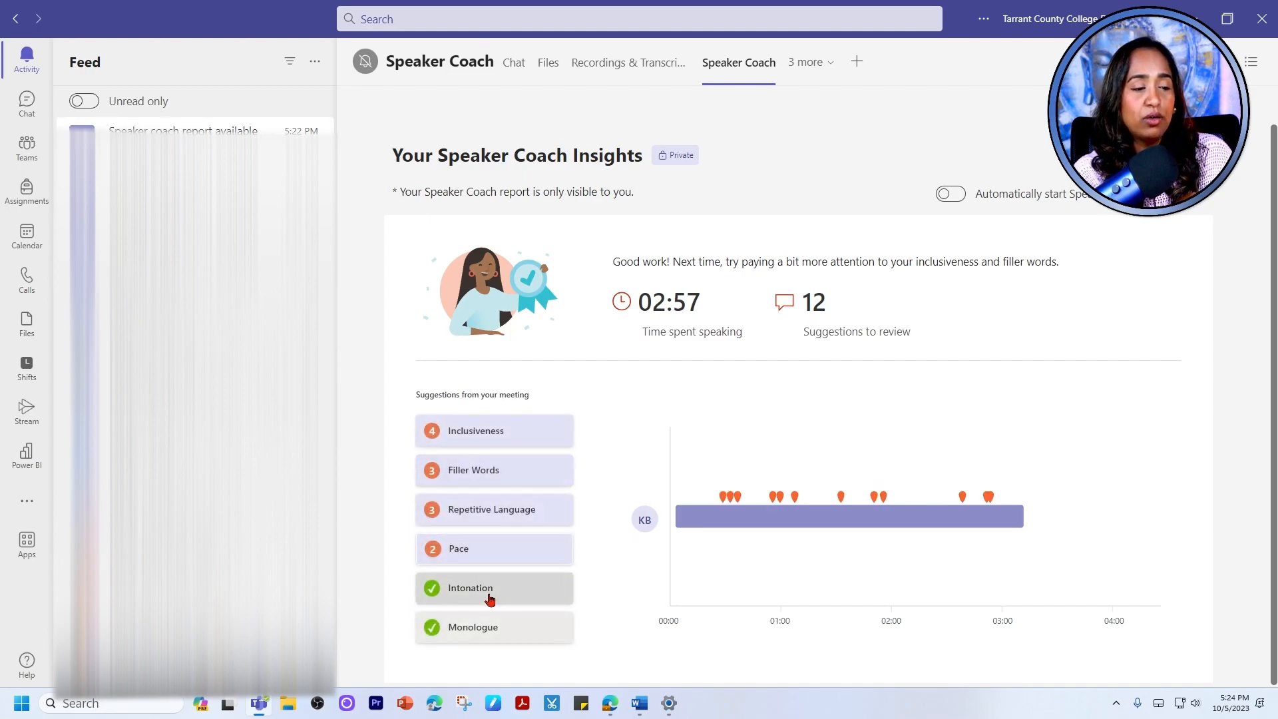
mouse_move(492, 630)
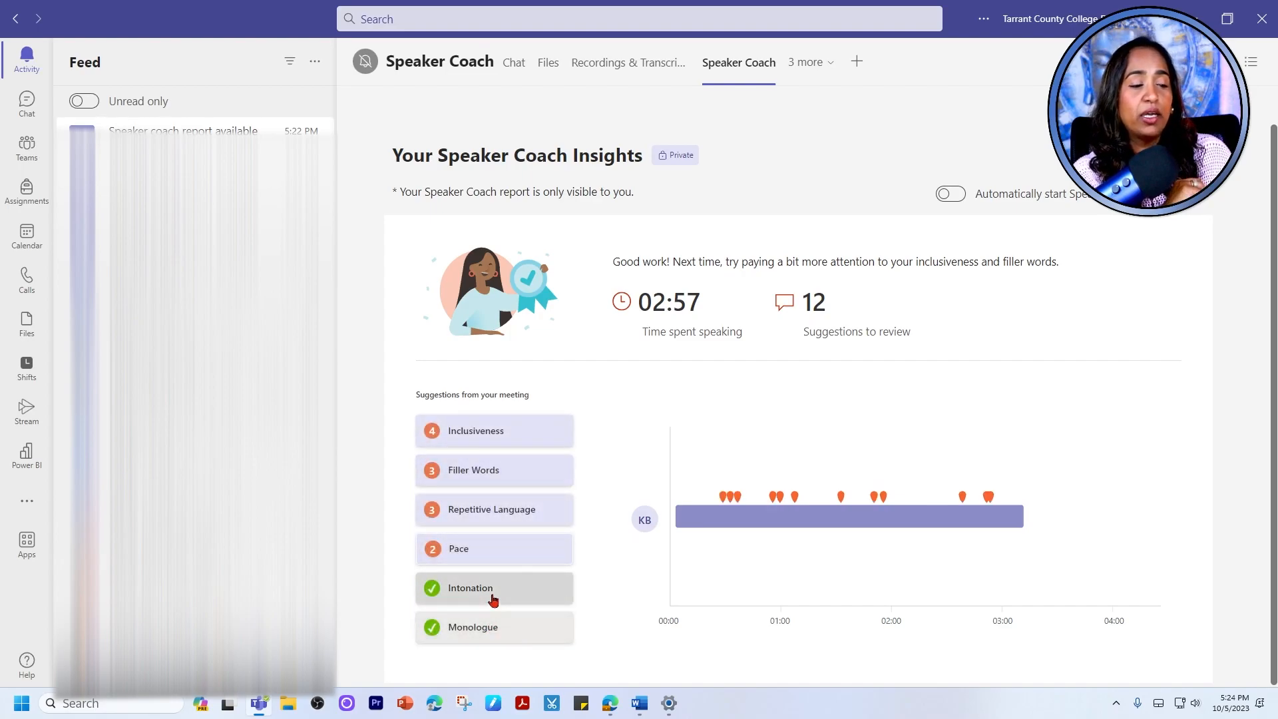
left_click(468, 587)
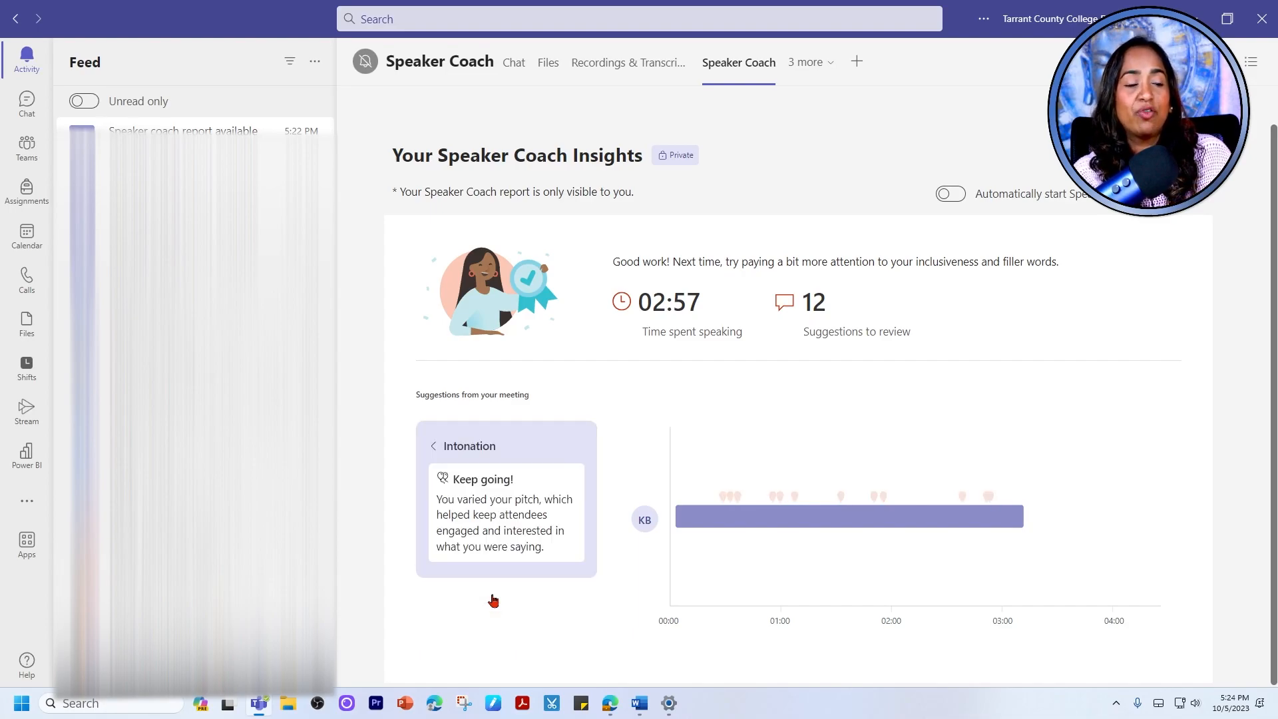
left_click(434, 445)
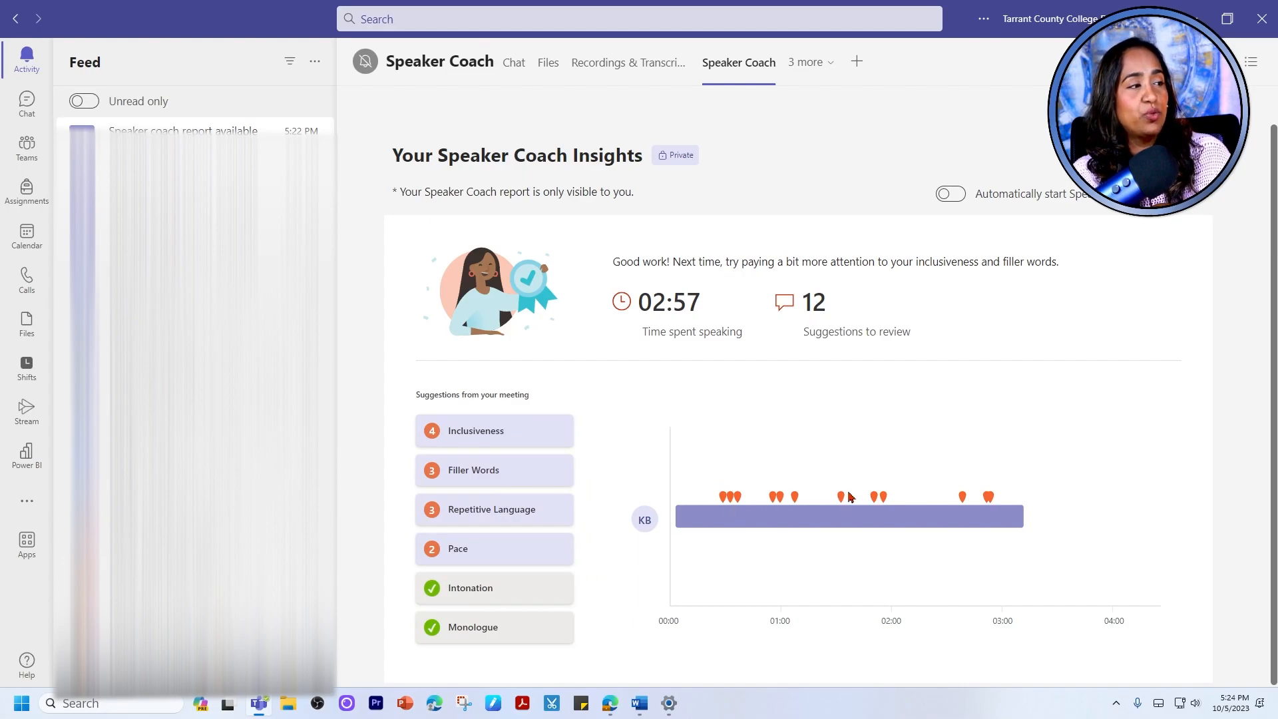
mouse_move(1010, 509)
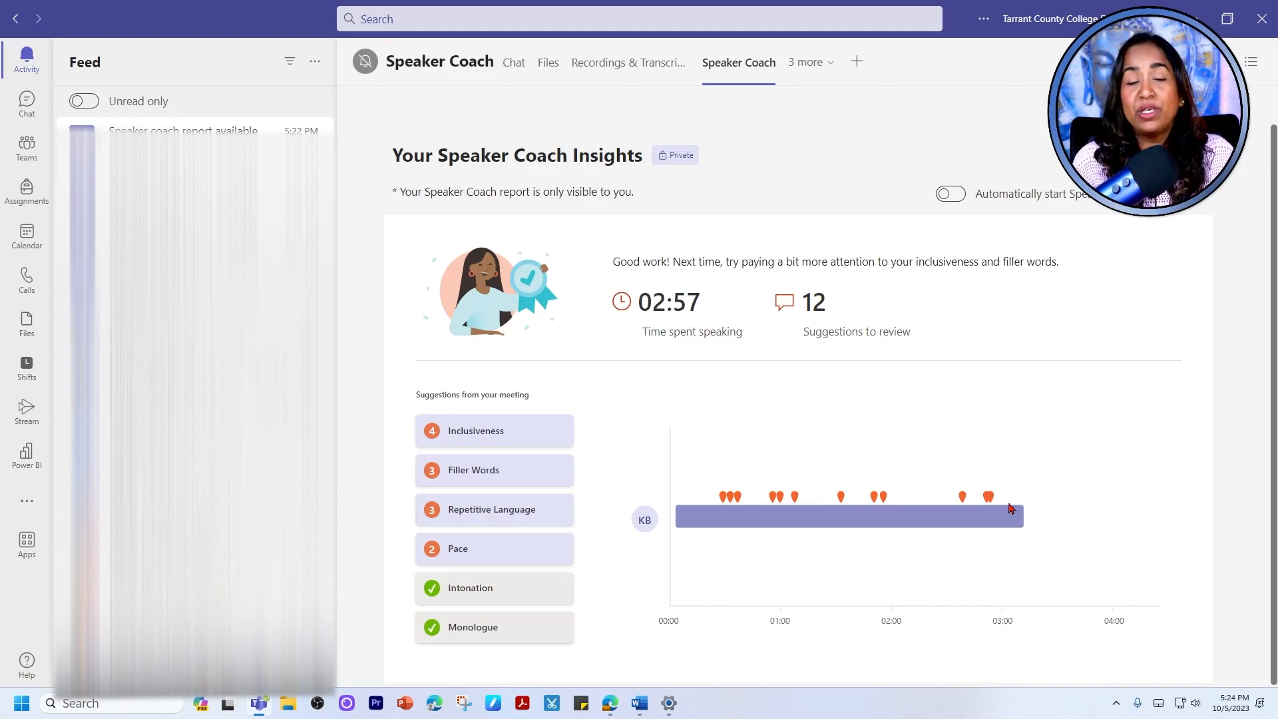
mouse_move(950, 195)
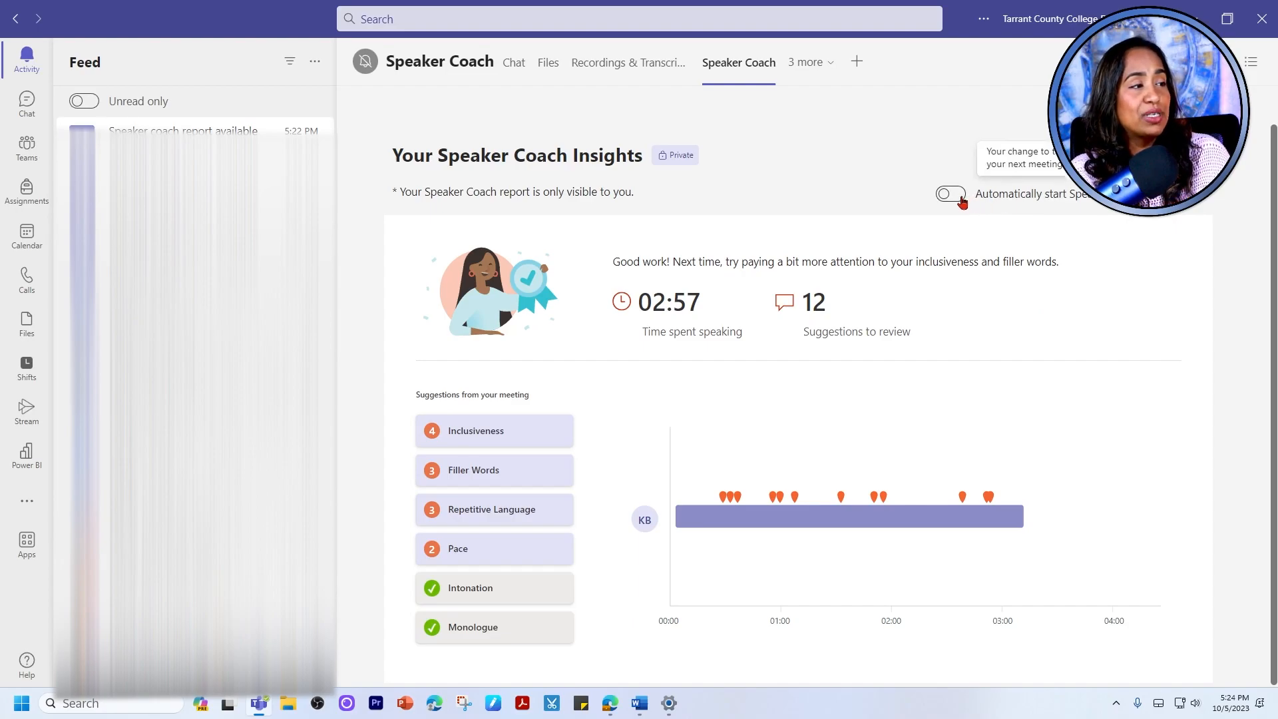
- Switch on 'Automatically start Speaker Coach in meetings'
left_click(948, 194)
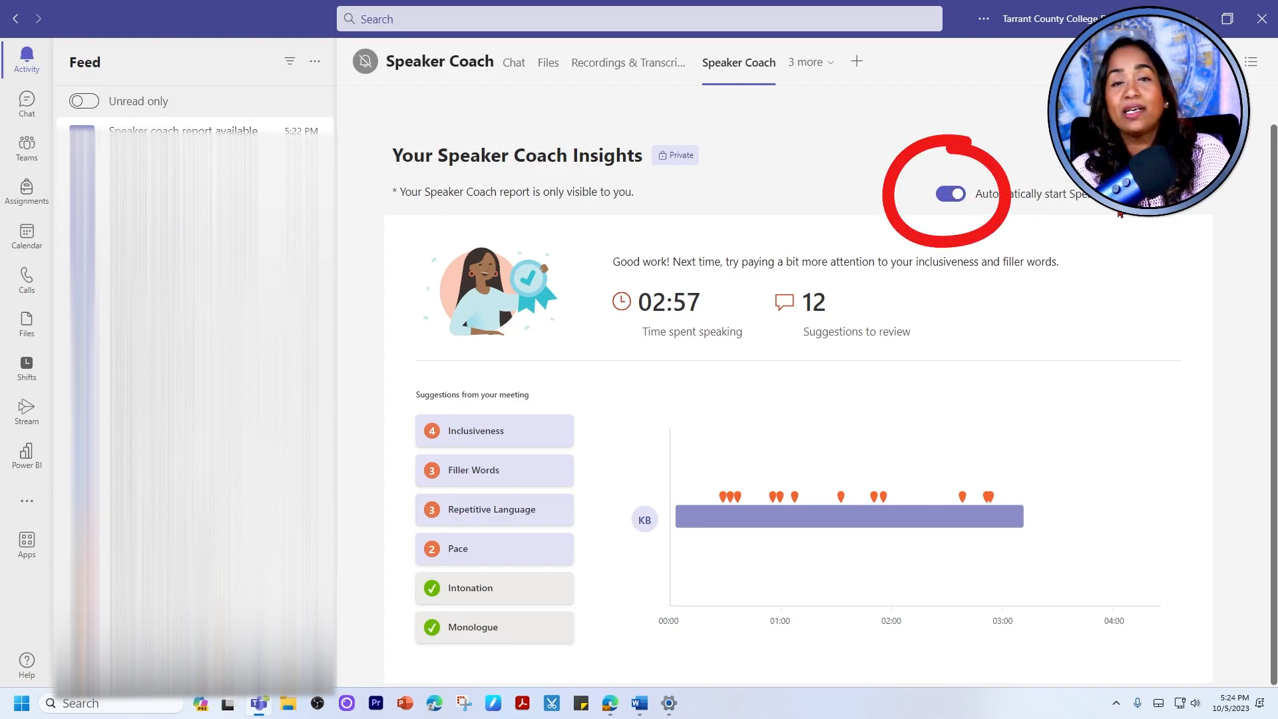
mouse_move(1132, 217)
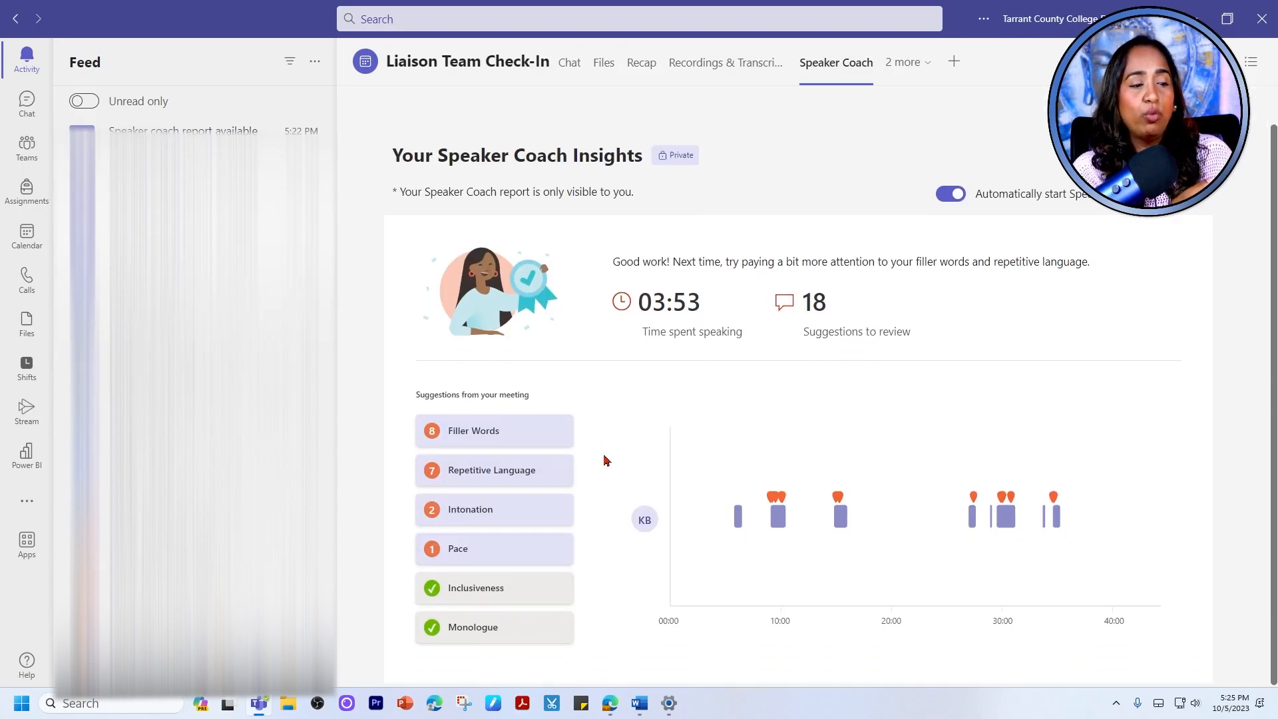
- Glance at the Liaison Team Check-In Filler Words suggestions, then open the NDLW Planning committee report
left_click(474, 430)
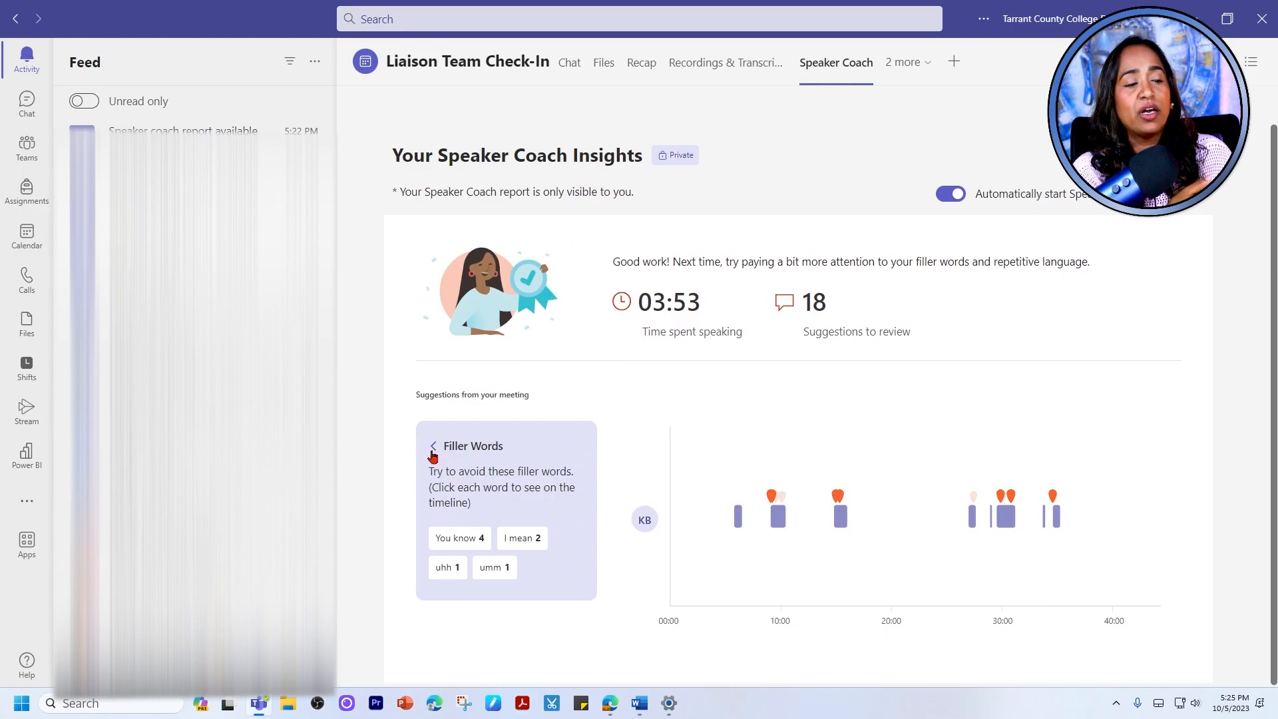
left_click(432, 446)
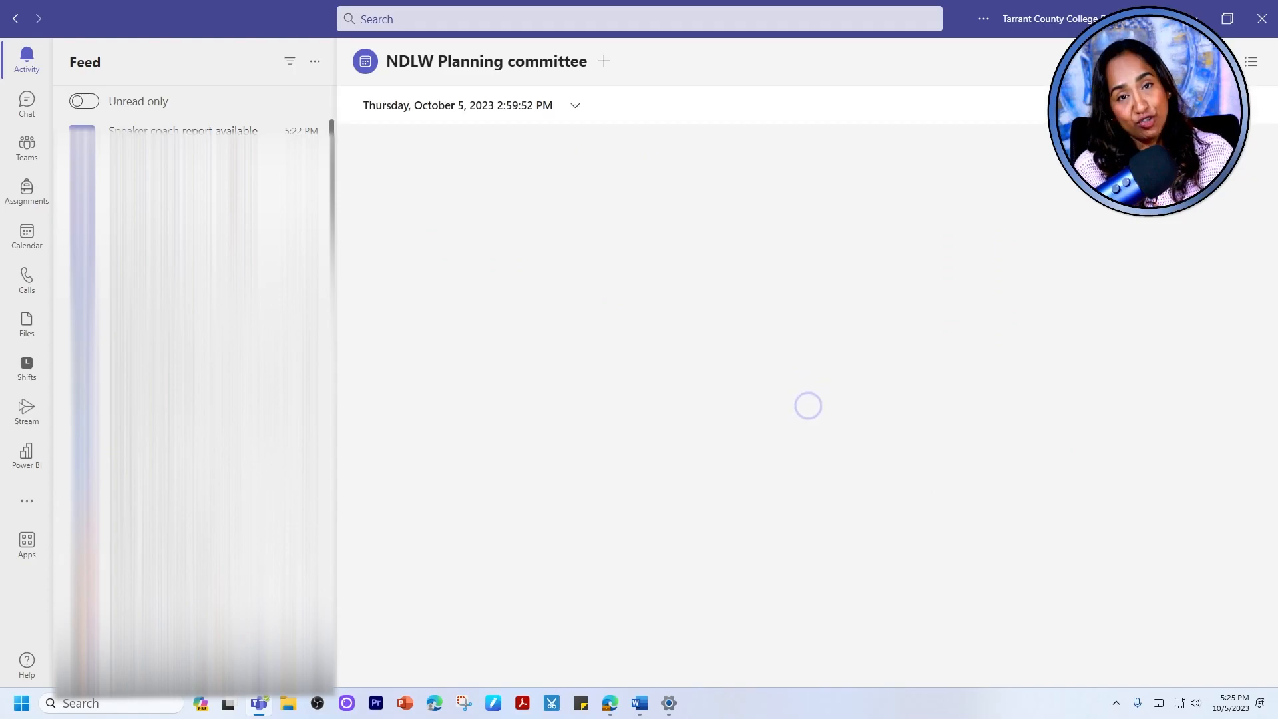
left_click(873, 62)
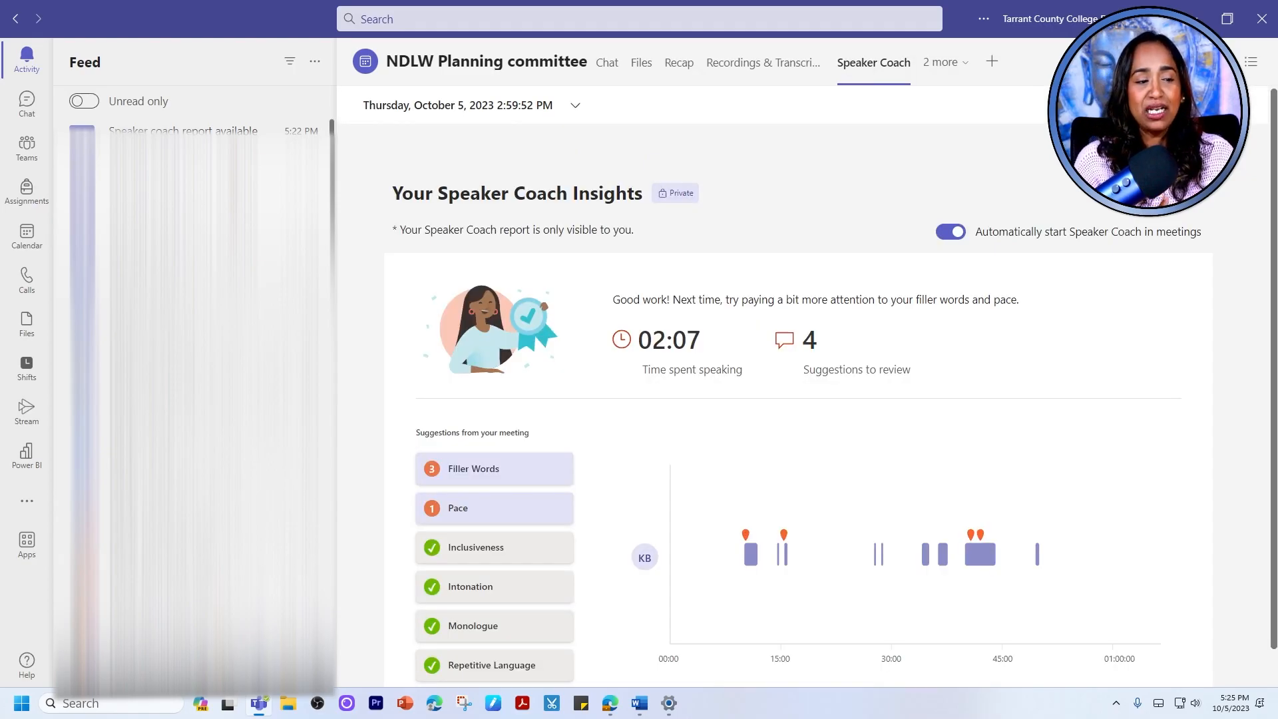